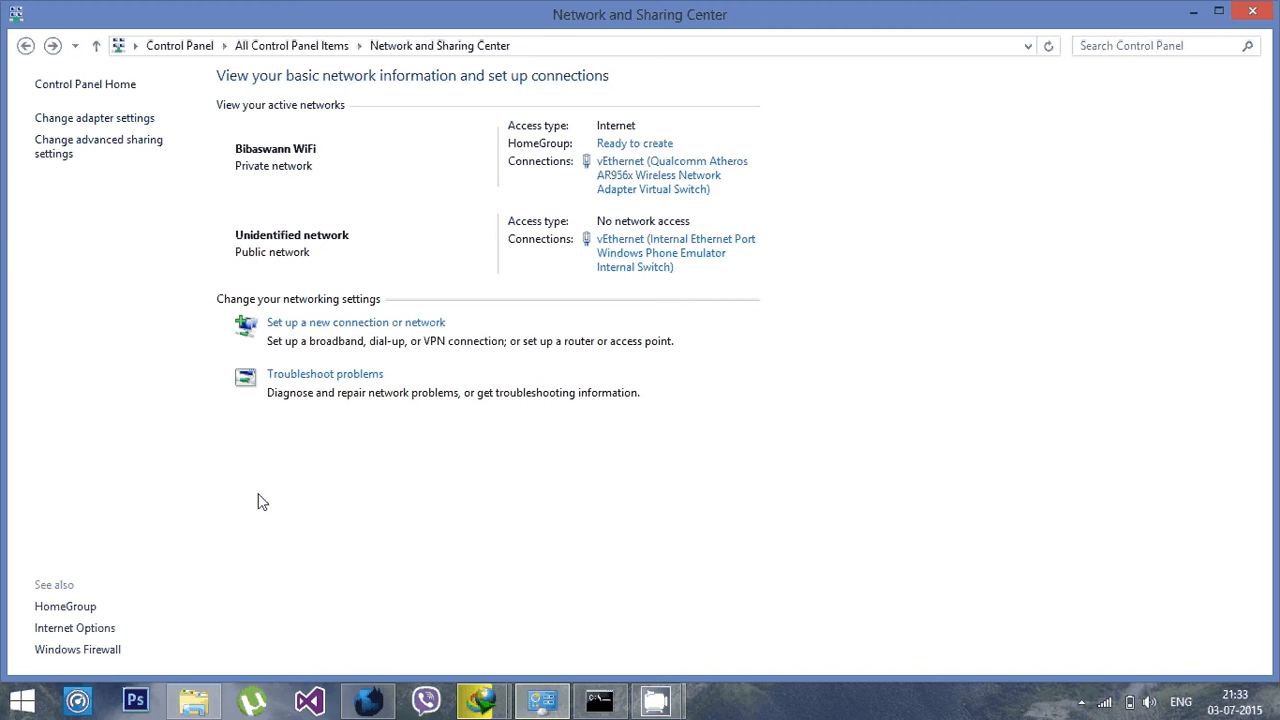
mouse_move(92, 352)
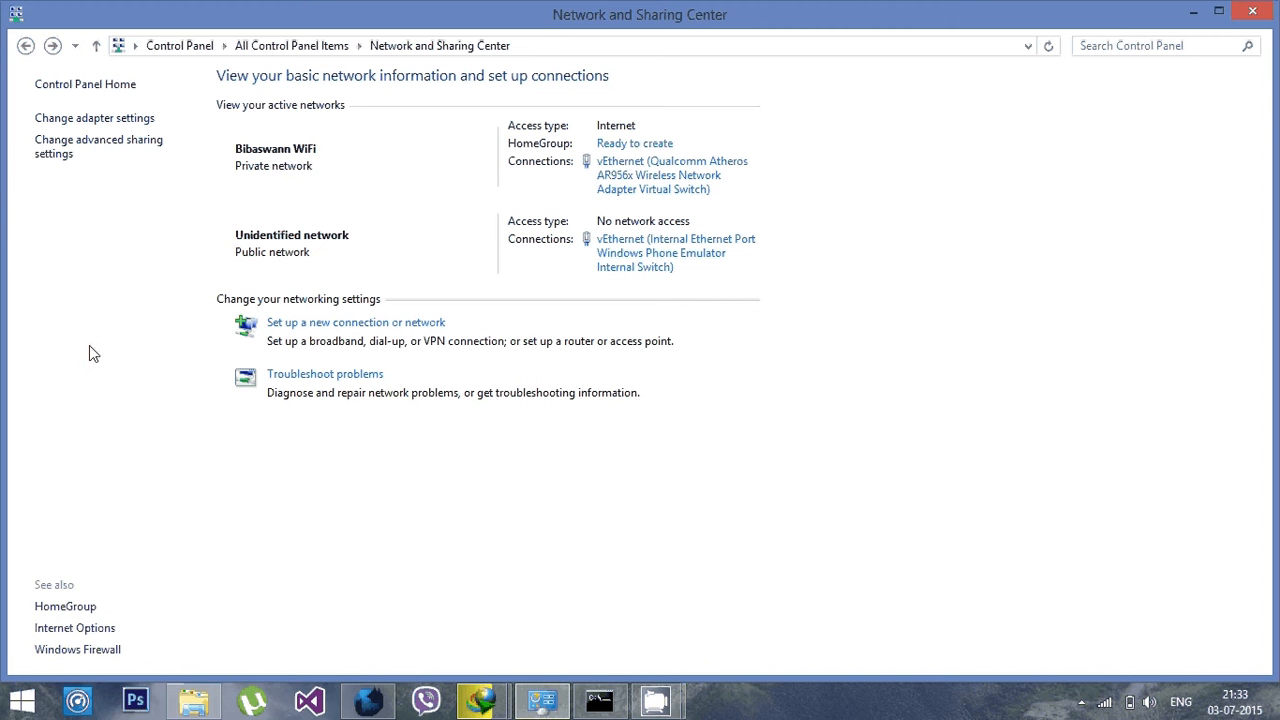
mouse_move(160, 172)
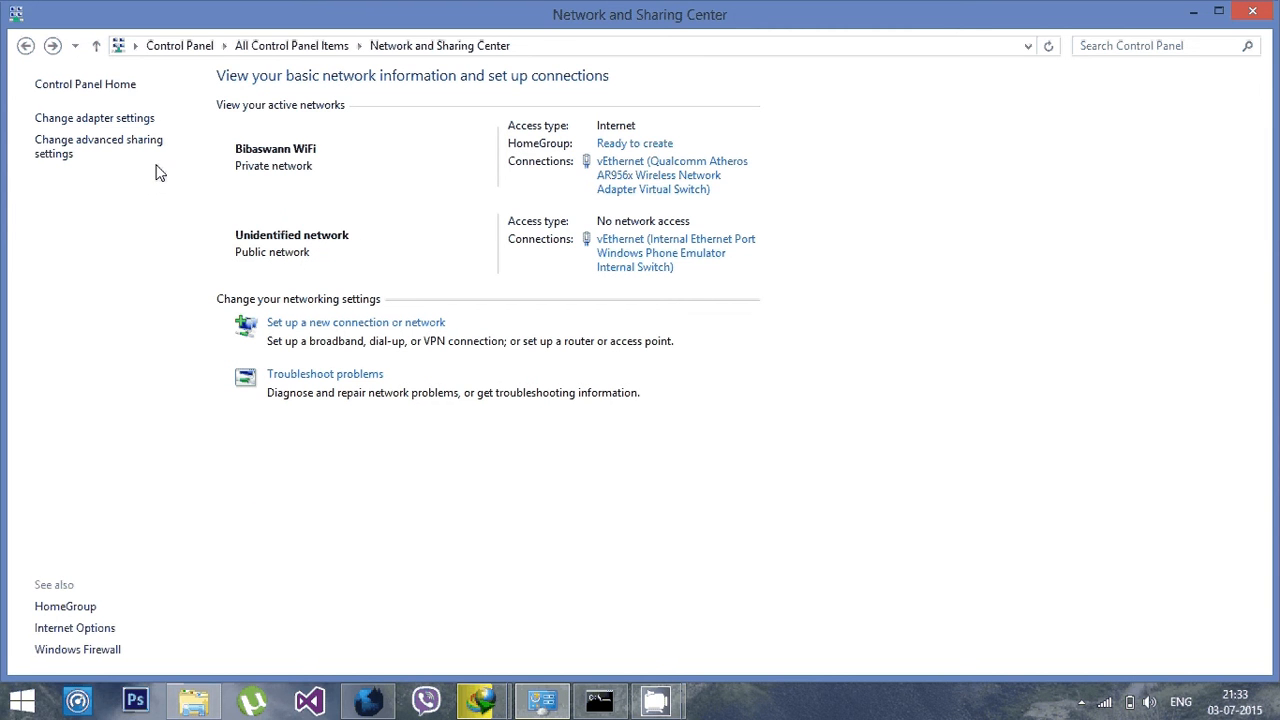
mouse_move(18, 196)
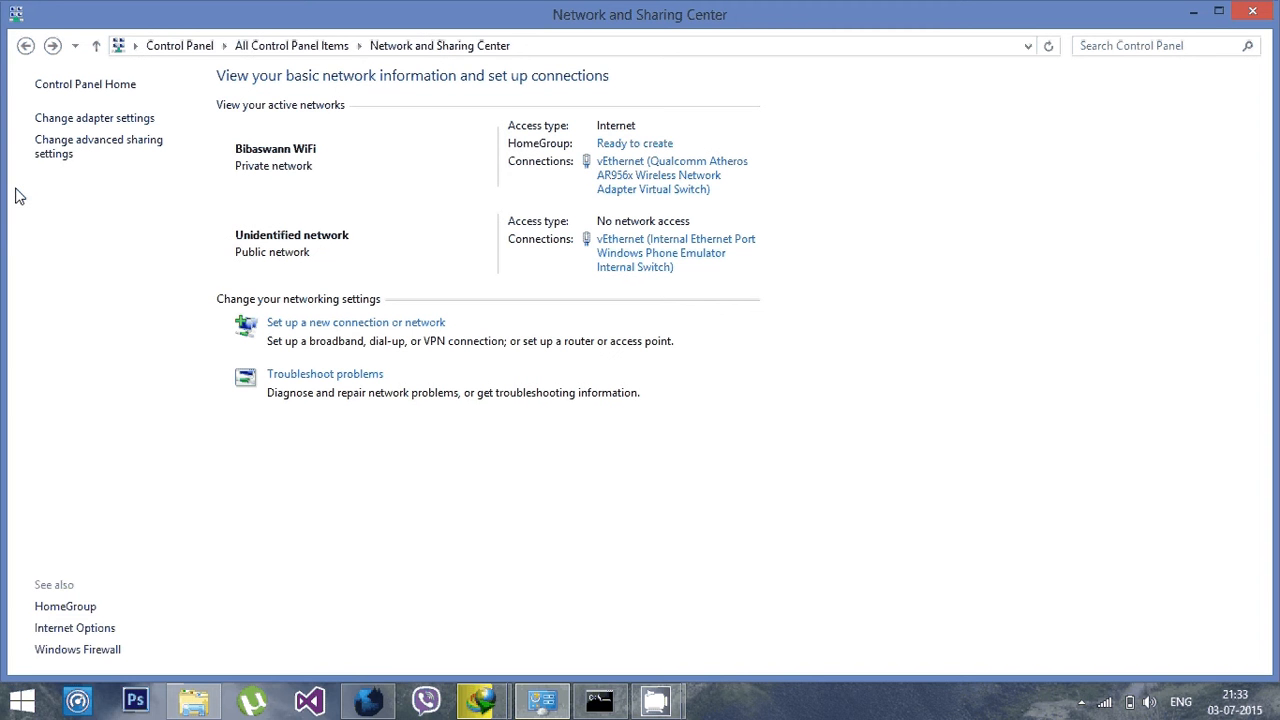
mouse_move(108, 198)
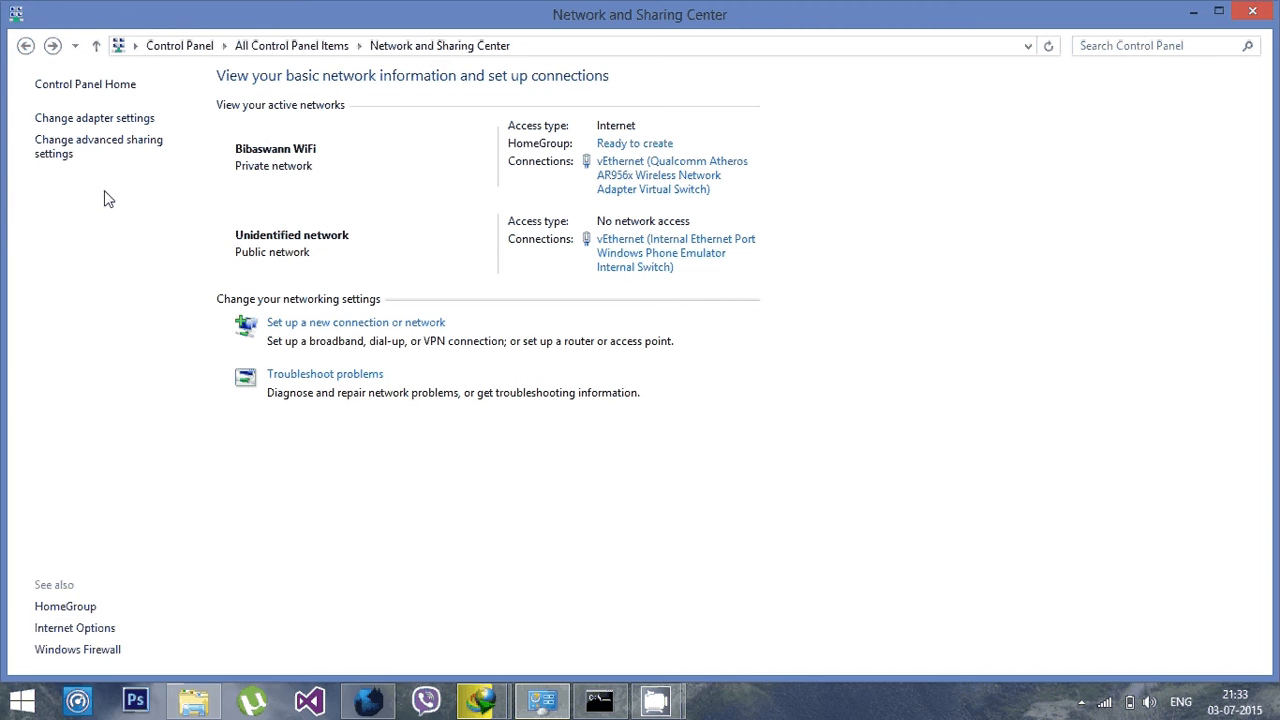
mouse_move(62, 196)
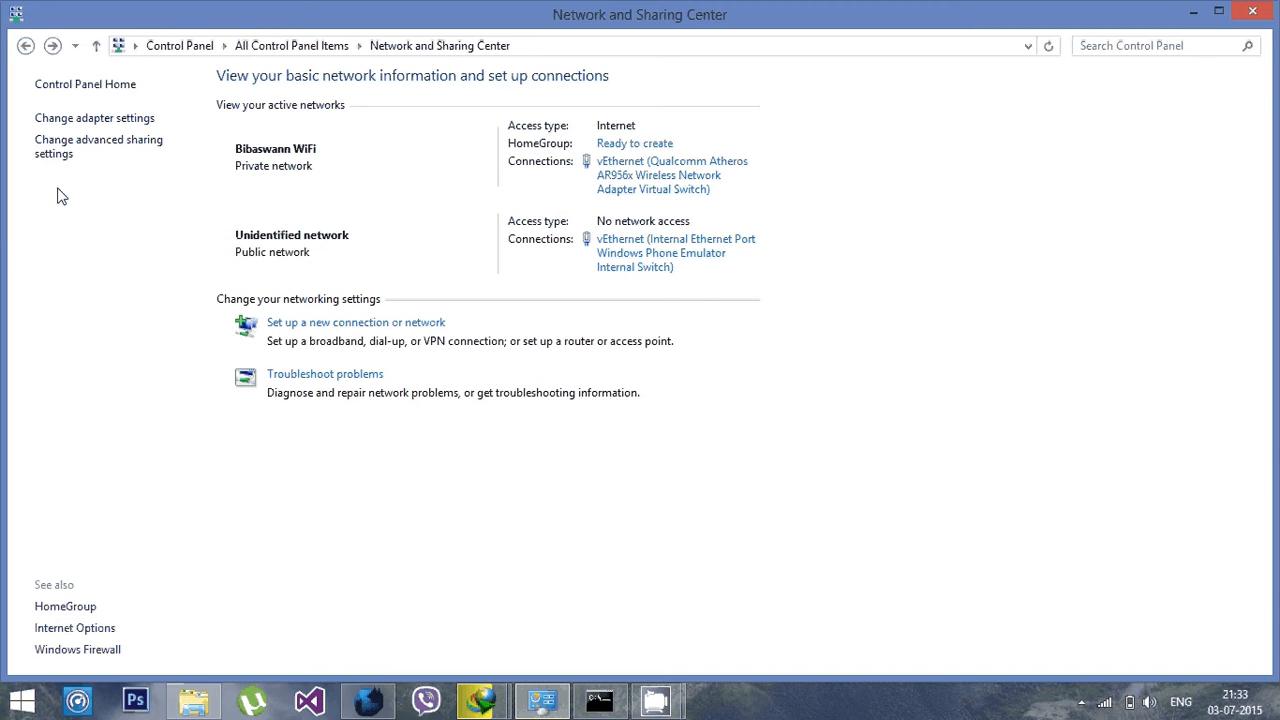
mouse_move(96, 176)
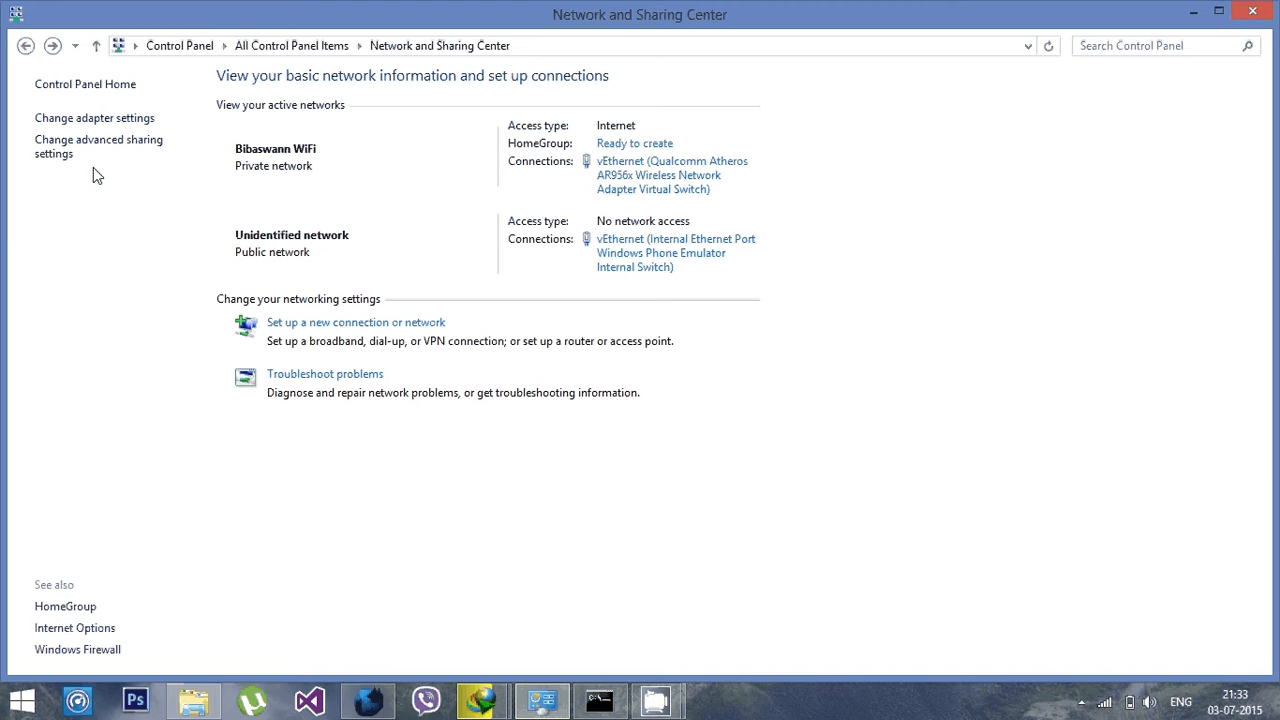
mouse_move(968, 632)
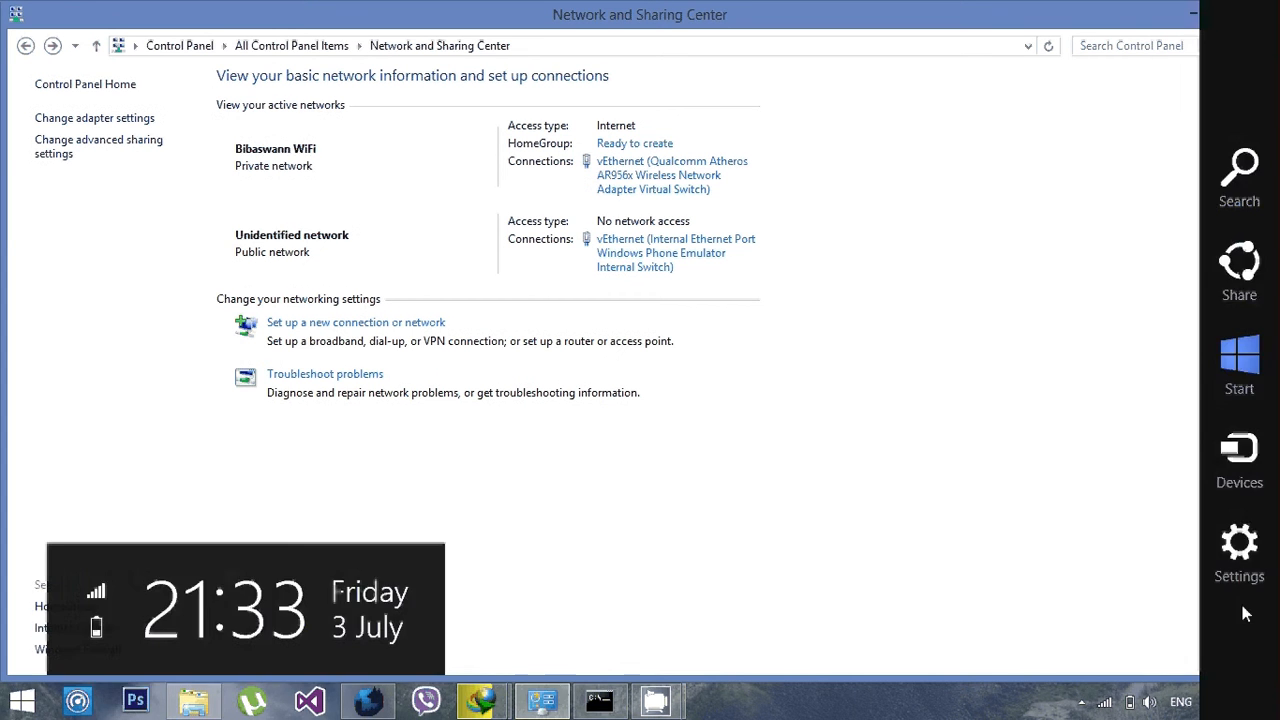
- View the connected Wi-Fi network on the PC settings Network Connections page, then return to the desktop
click(1238, 550)
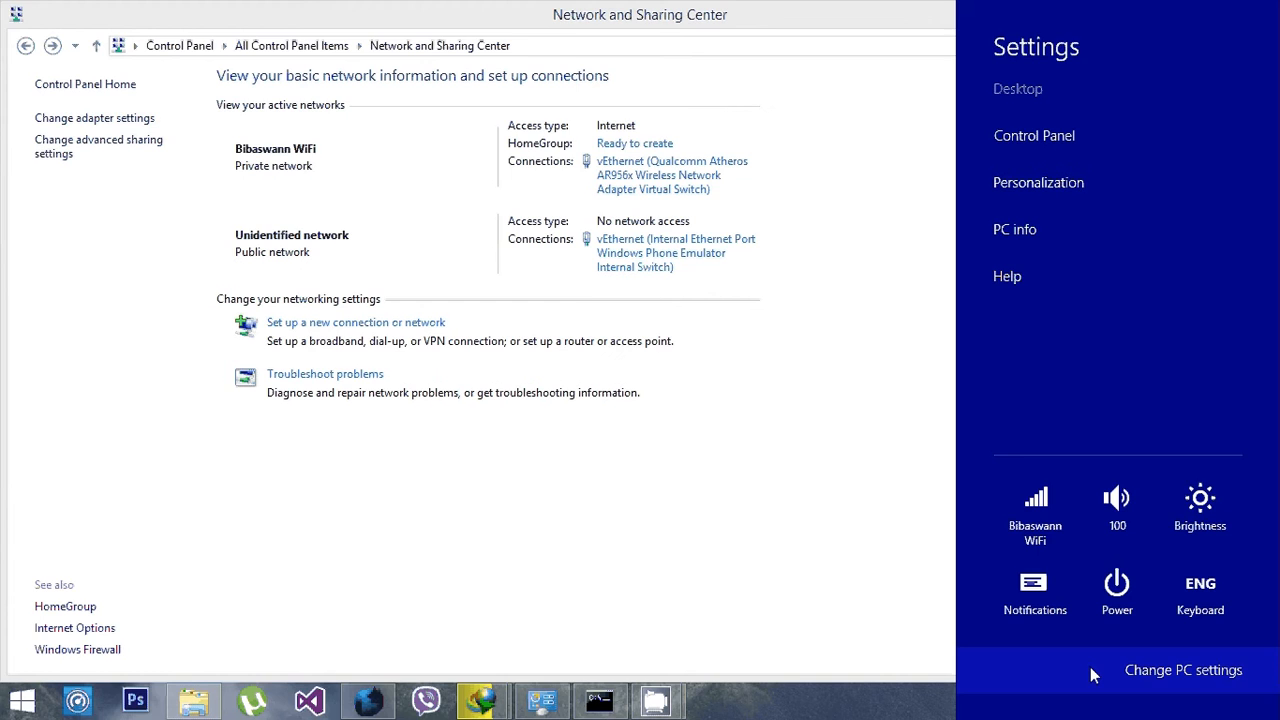
click(1184, 670)
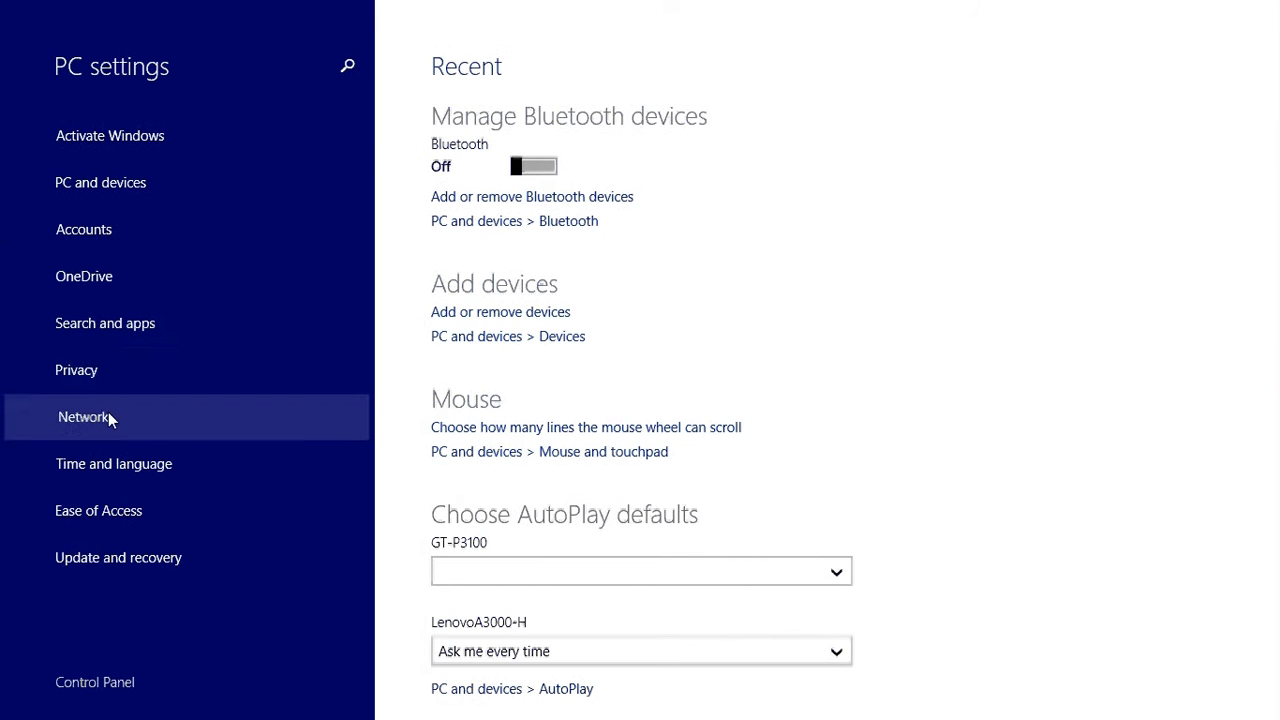
click(84, 418)
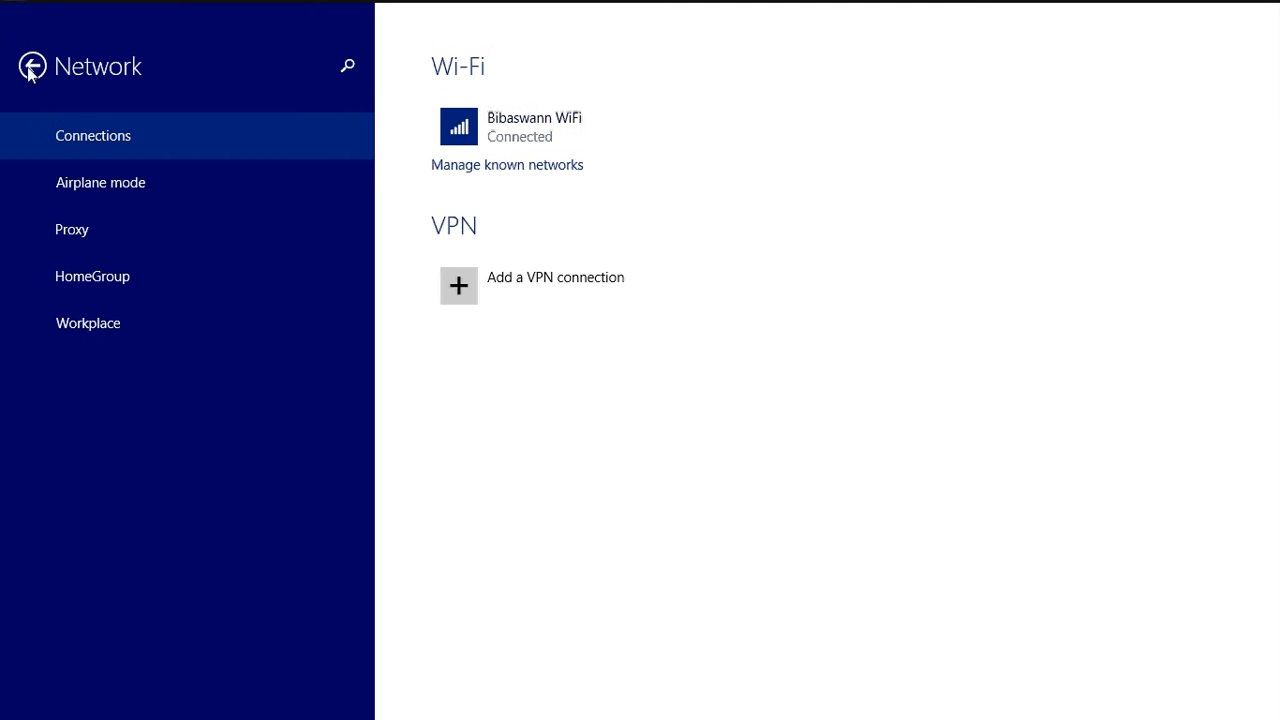
click(30, 66)
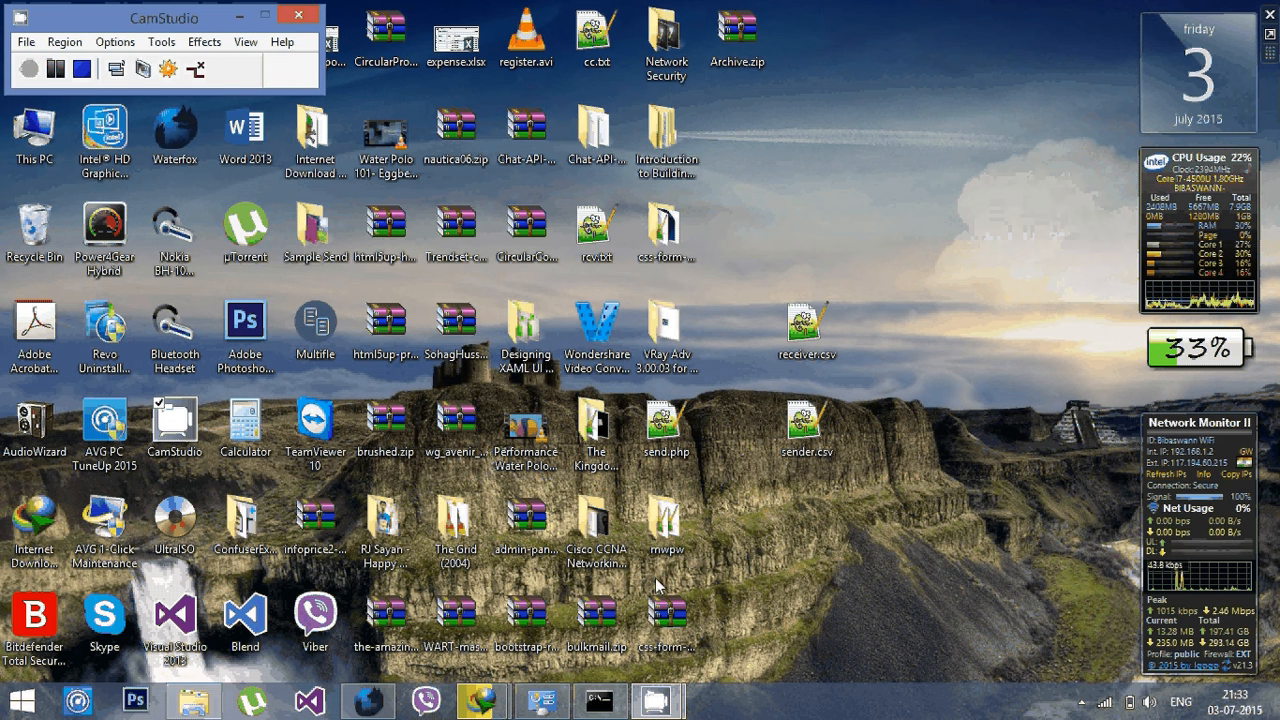
- Run netsh wlan show profiles, listing AndroidAP first and Bibaswann WiFi second
click(598, 700)
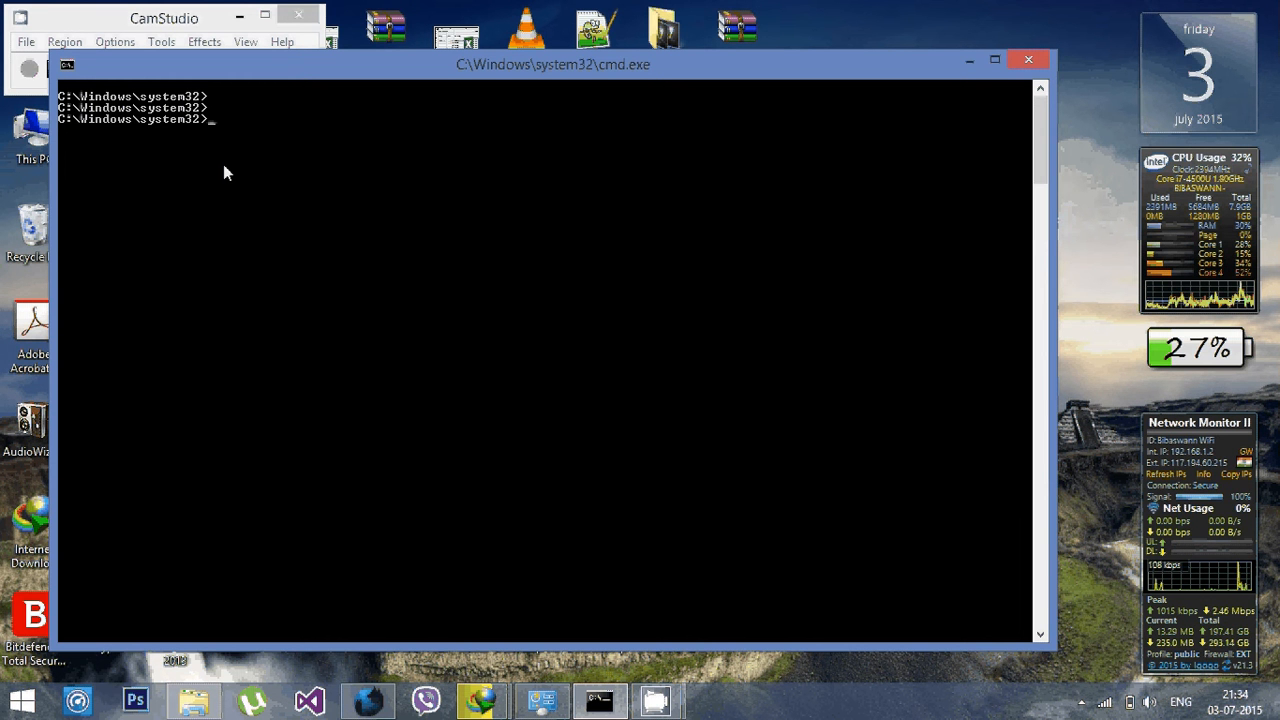
text(netsh wl)
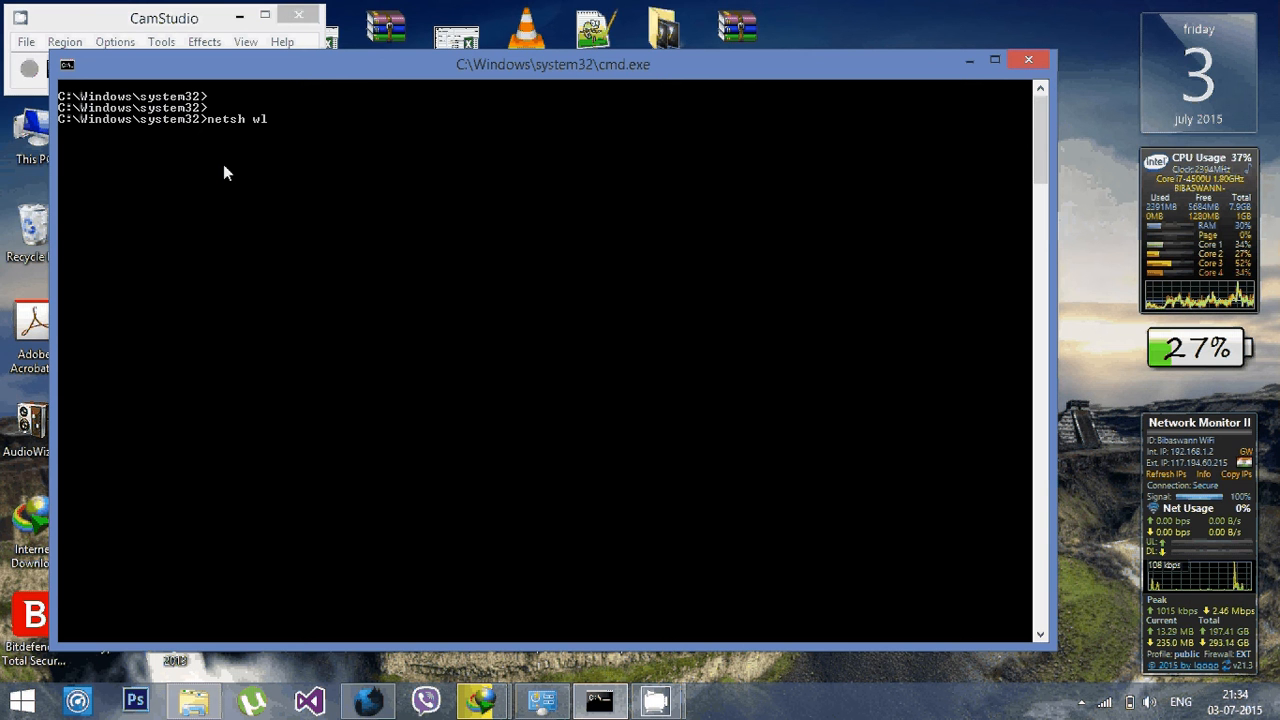
text(an)
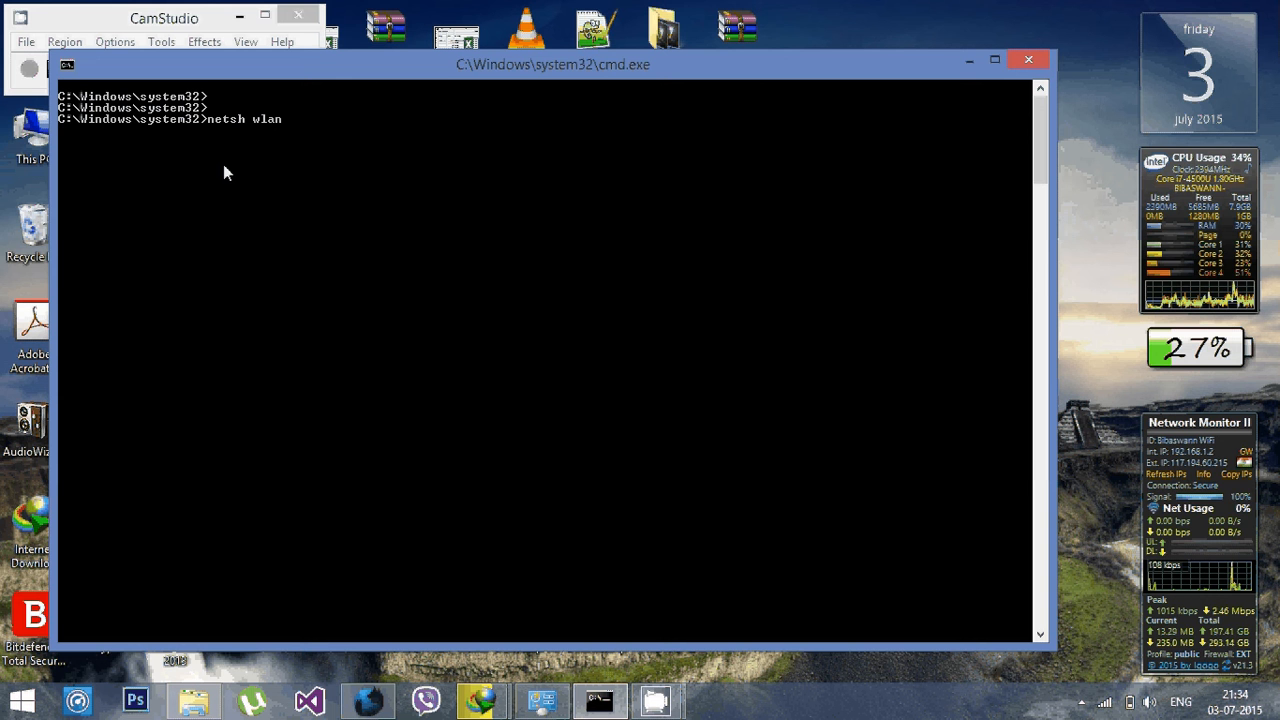
text(show profil)
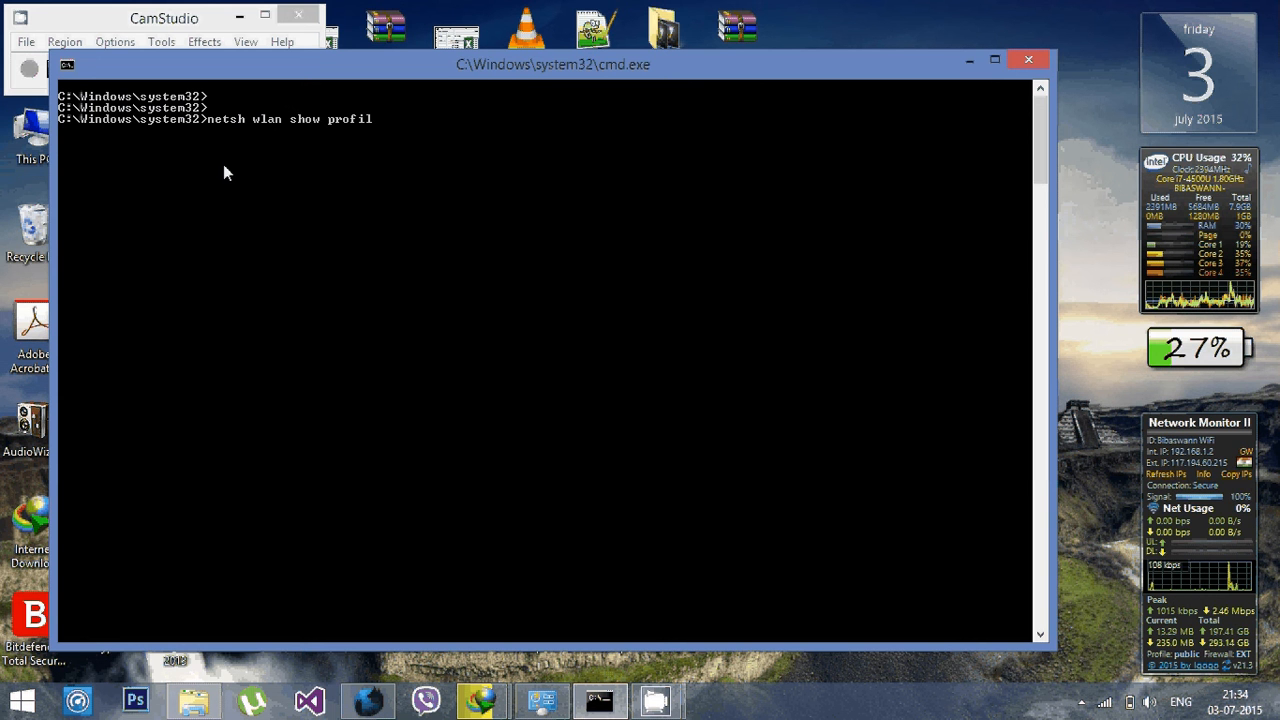
text(es)
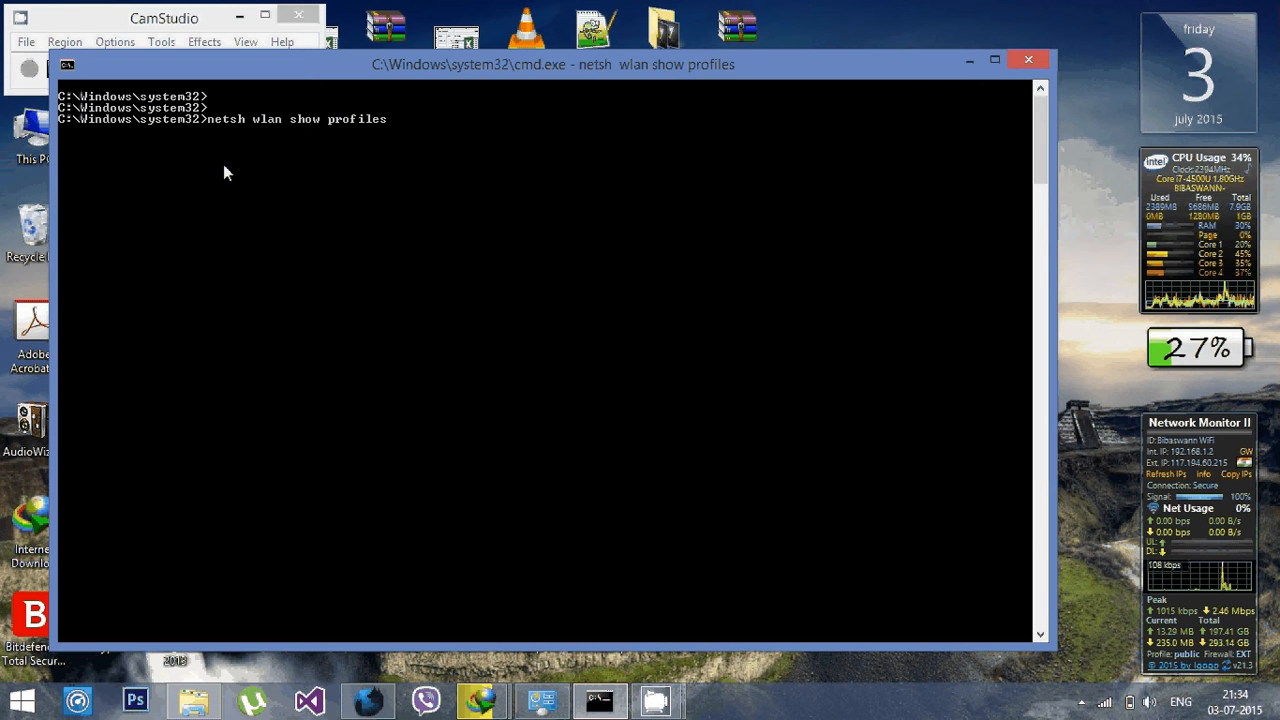
key(enter)
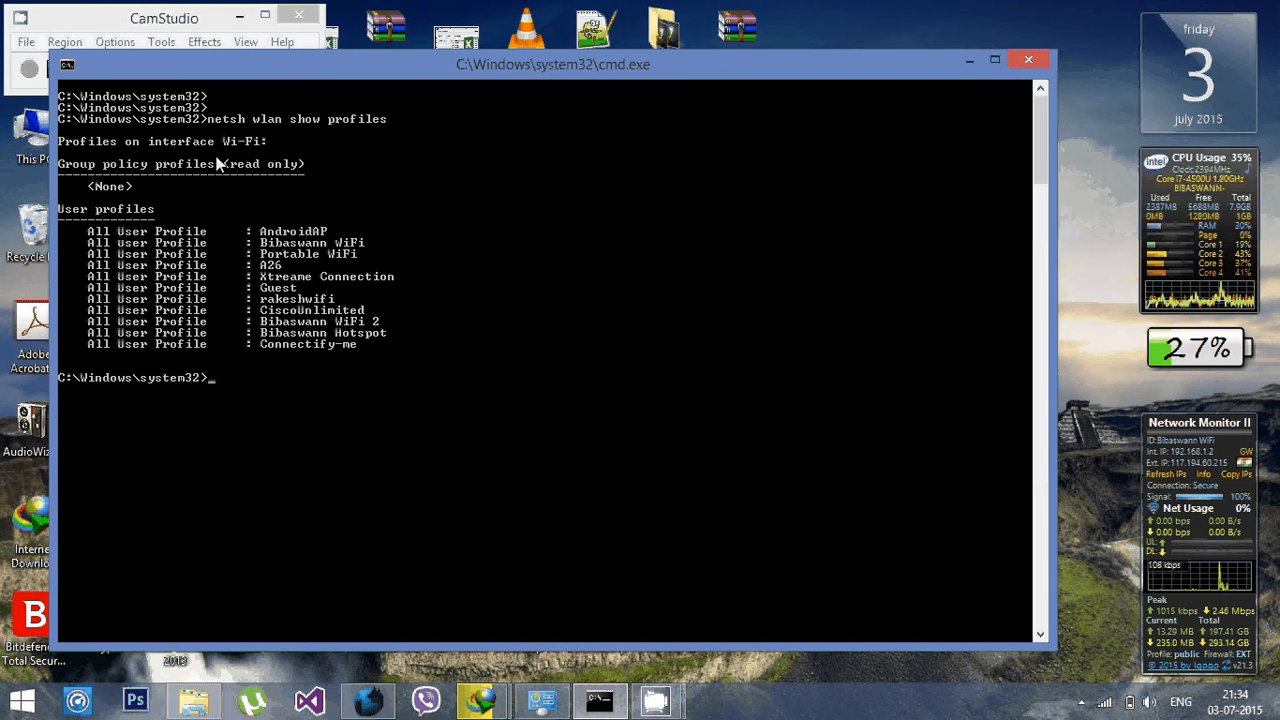
mouse_move(288, 244)
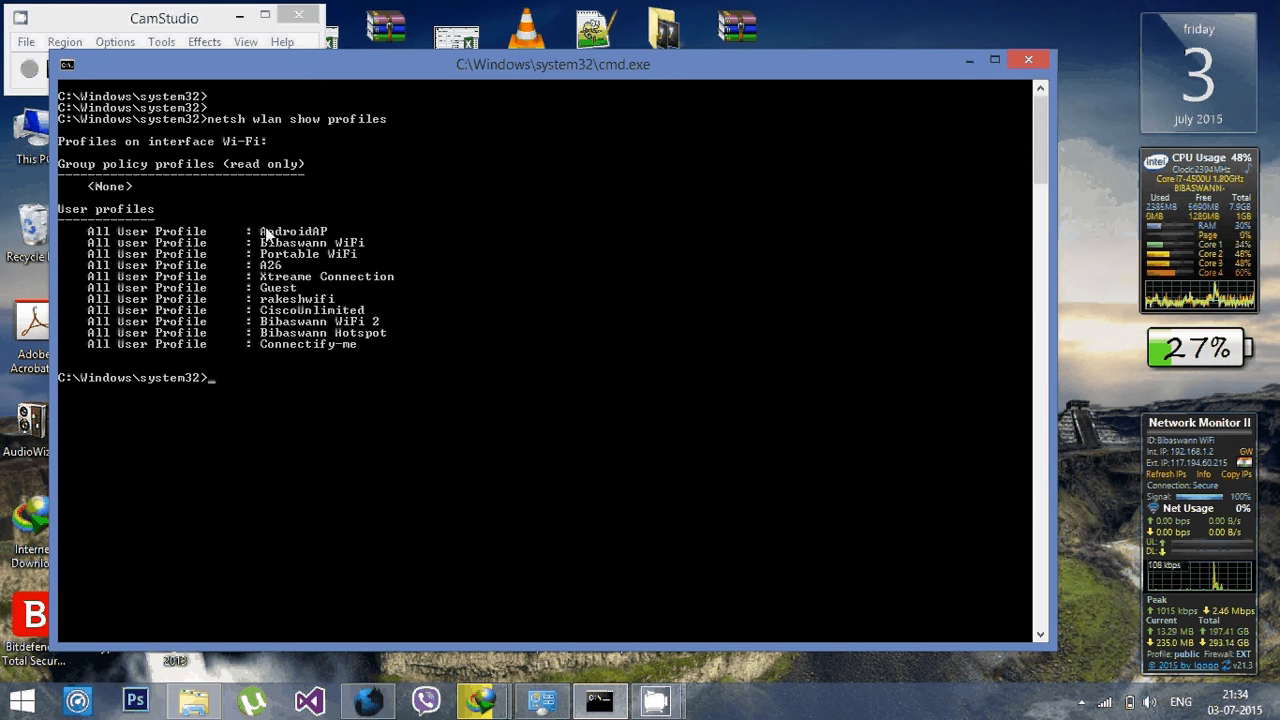
mouse_move(148, 148)
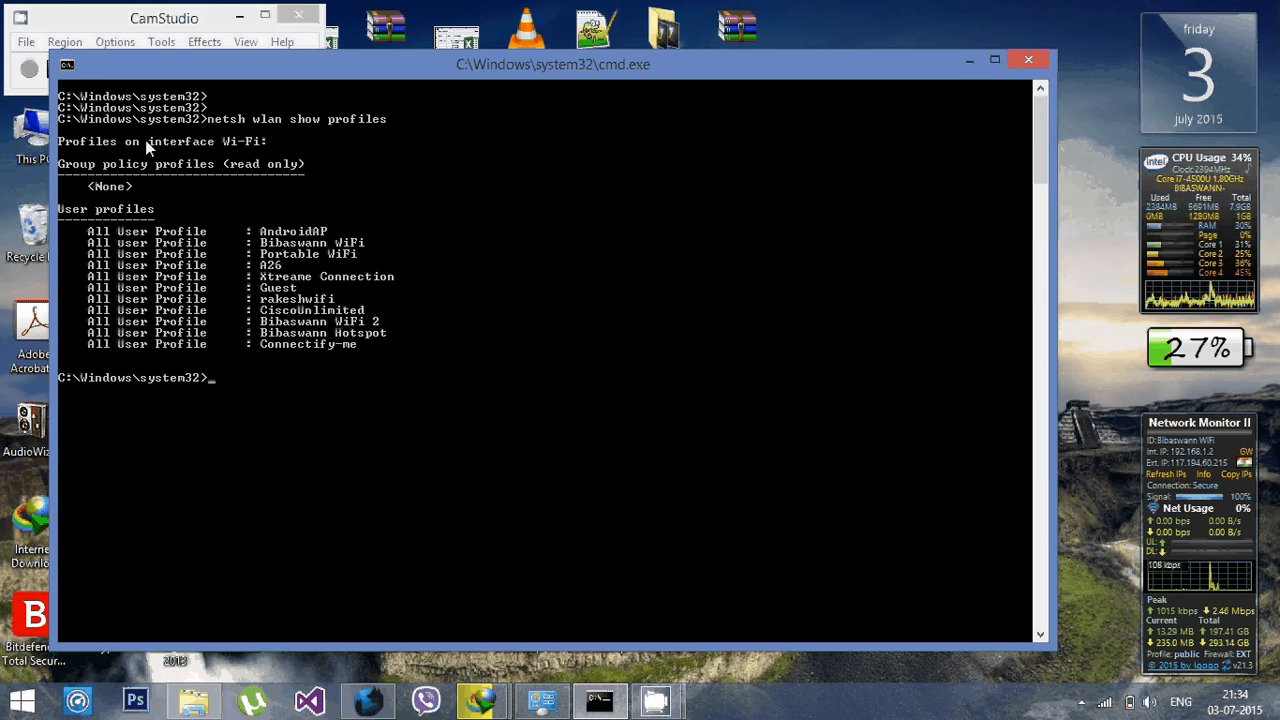
mouse_move(276, 140)
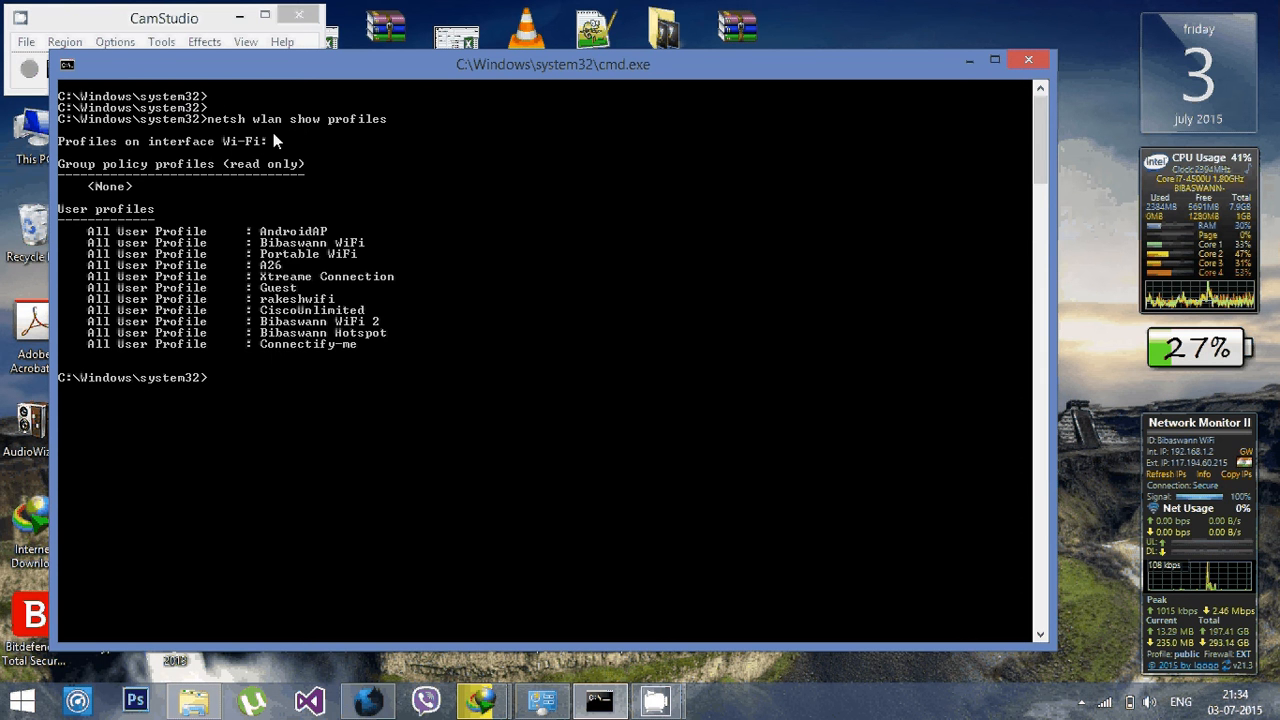
mouse_move(284, 136)
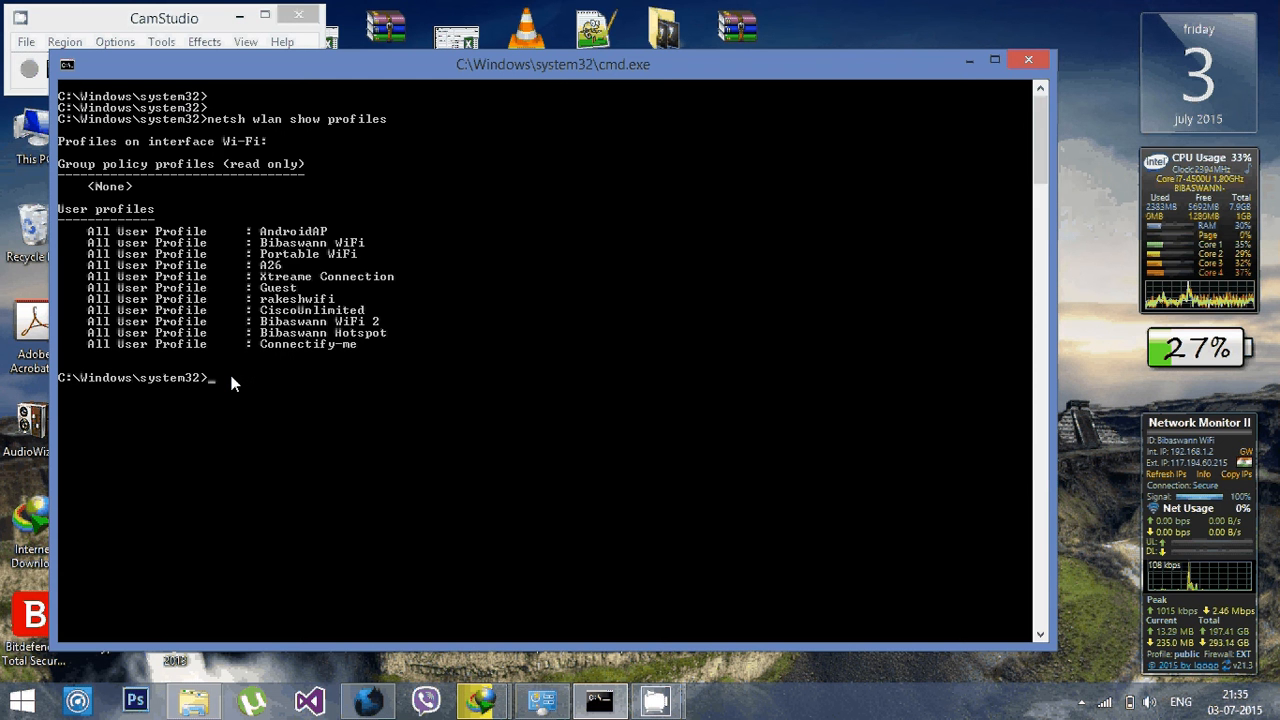
mouse_move(368, 256)
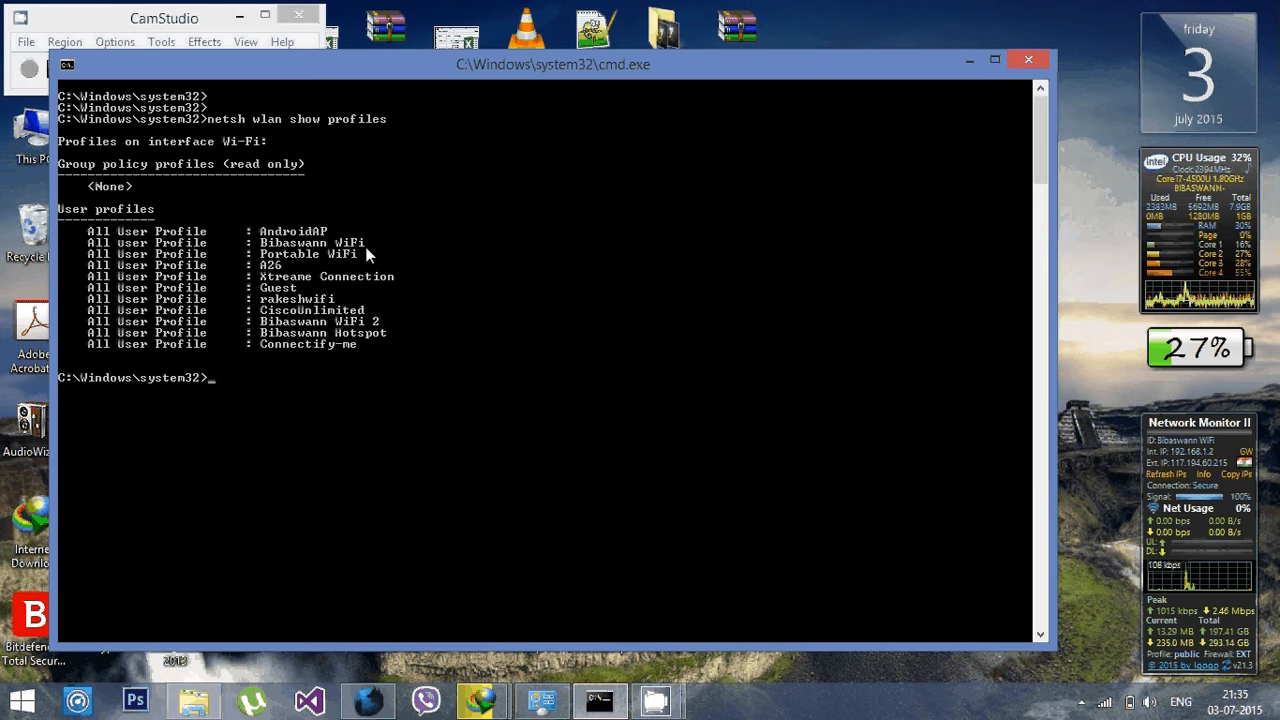
mouse_move(248, 388)
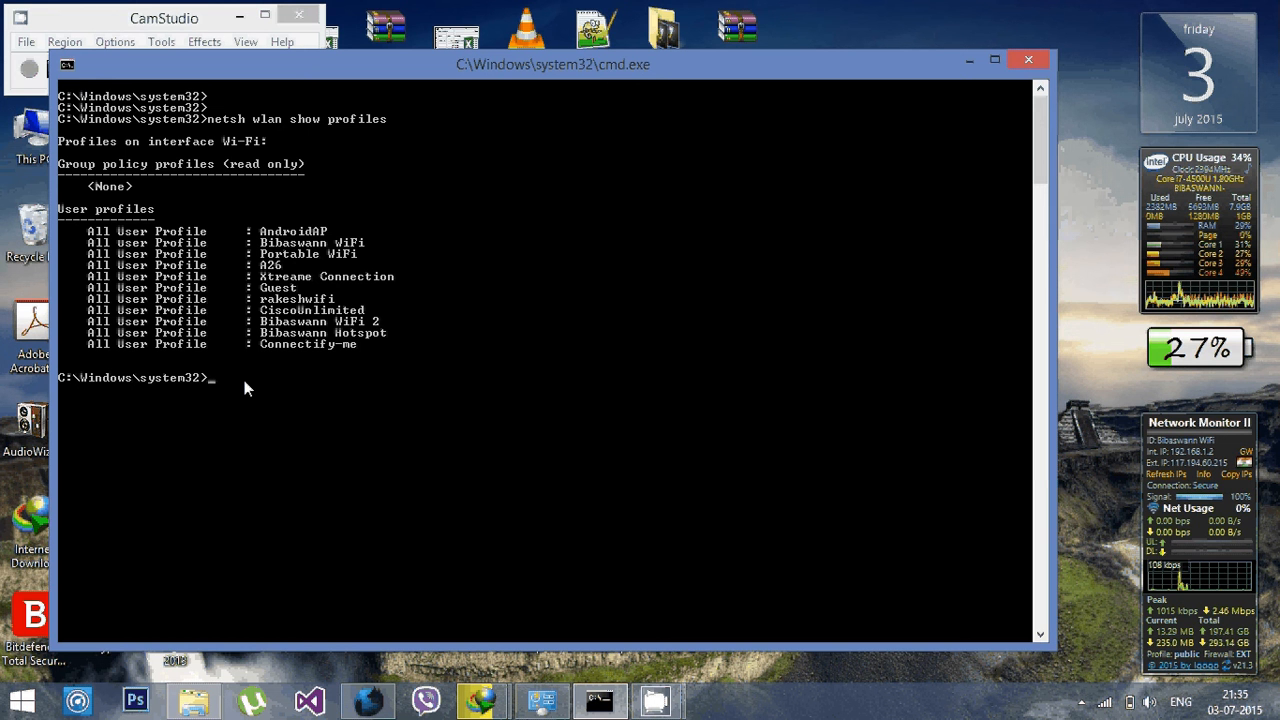
- Run netsh wlan set profileorder name="Bibaswann WiFi" interface="Wi-Fi" priority=1 and get the success message
text(netsh)
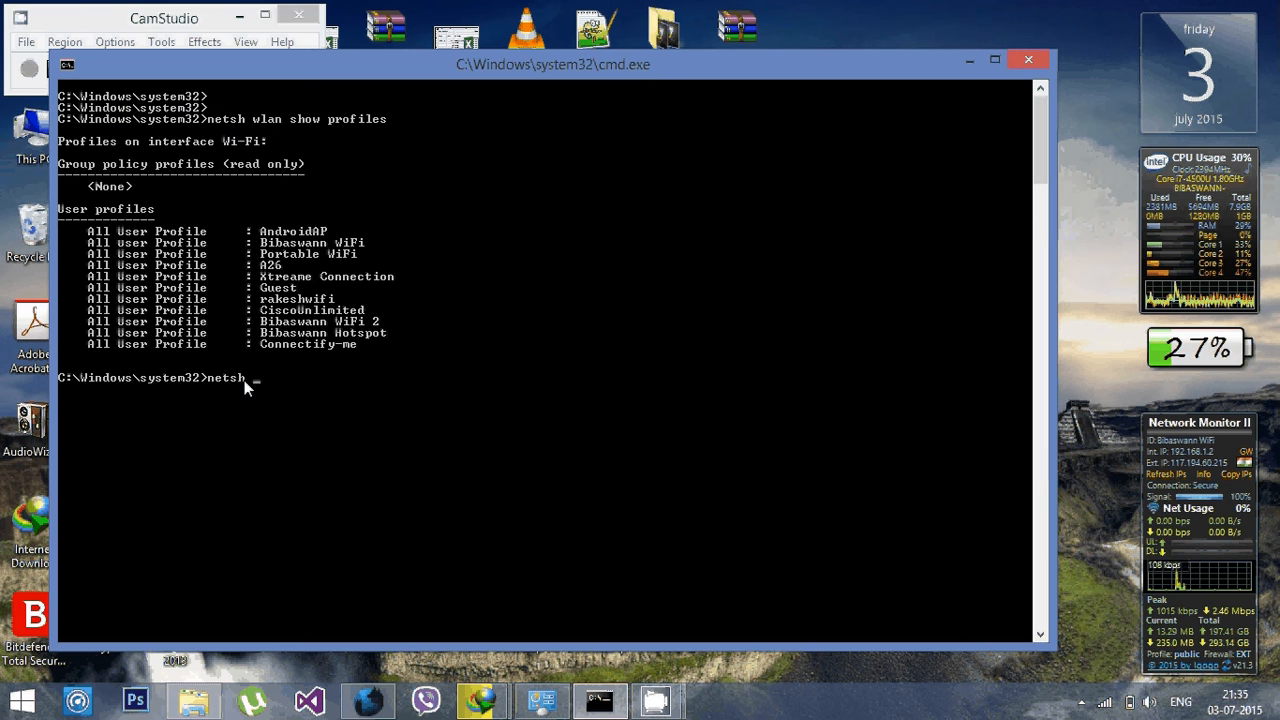
text(wlan)
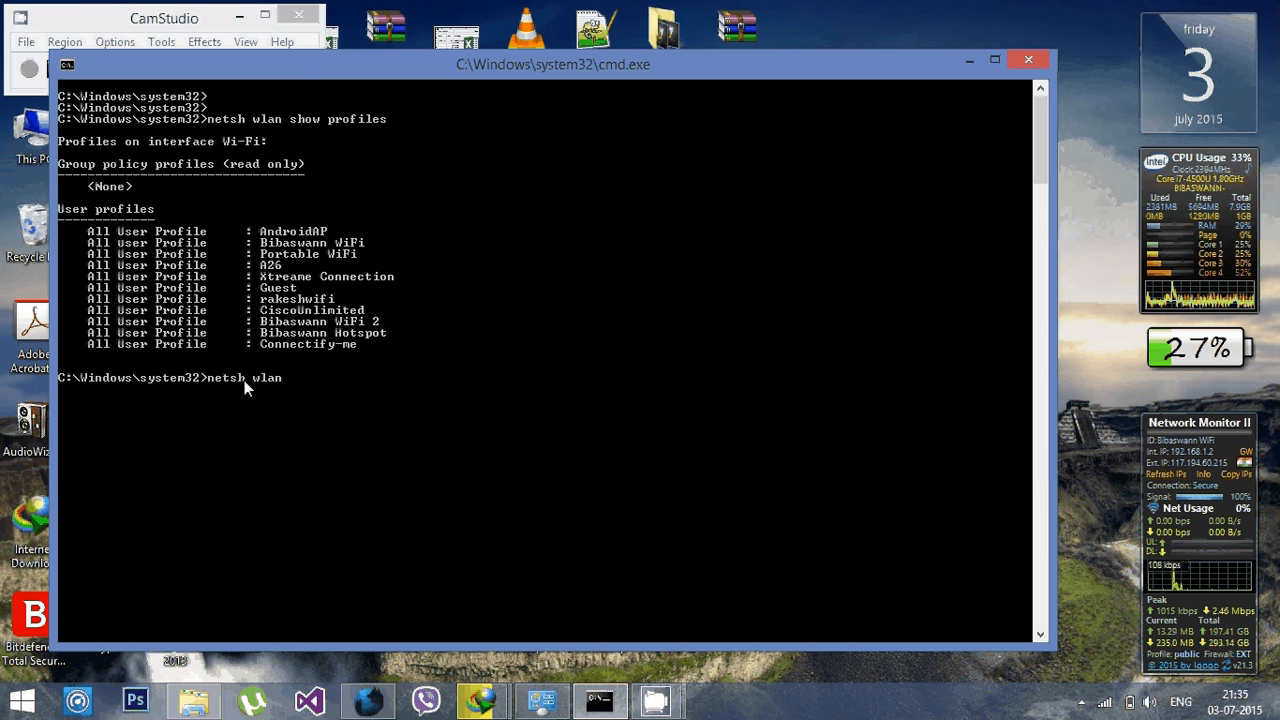
text(set profi)
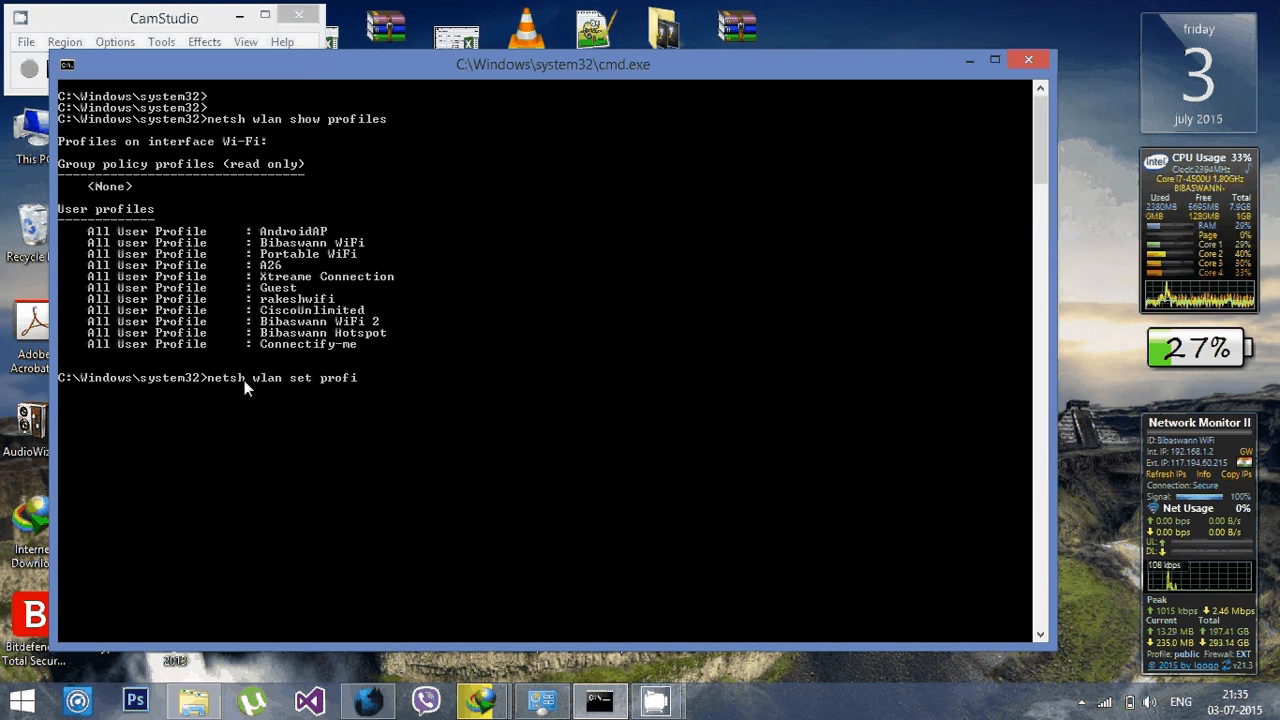
text(leorder)
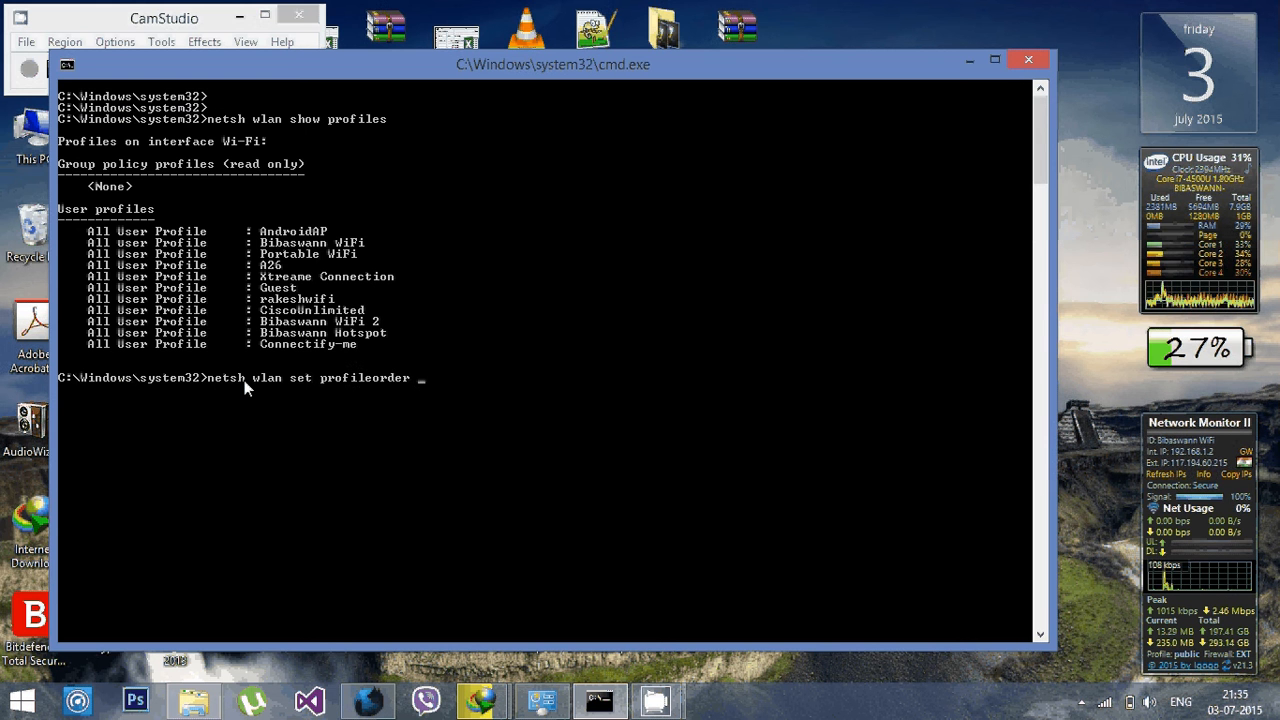
text(name=)
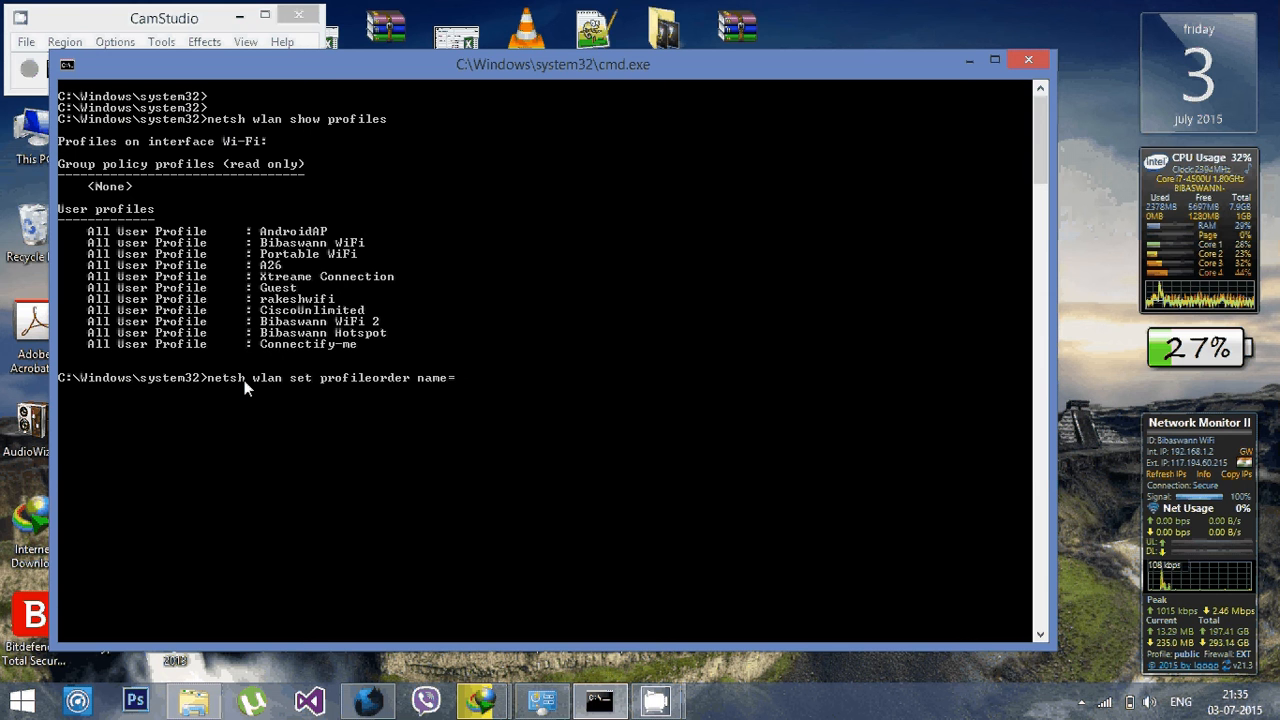
text("Bibaswann W)
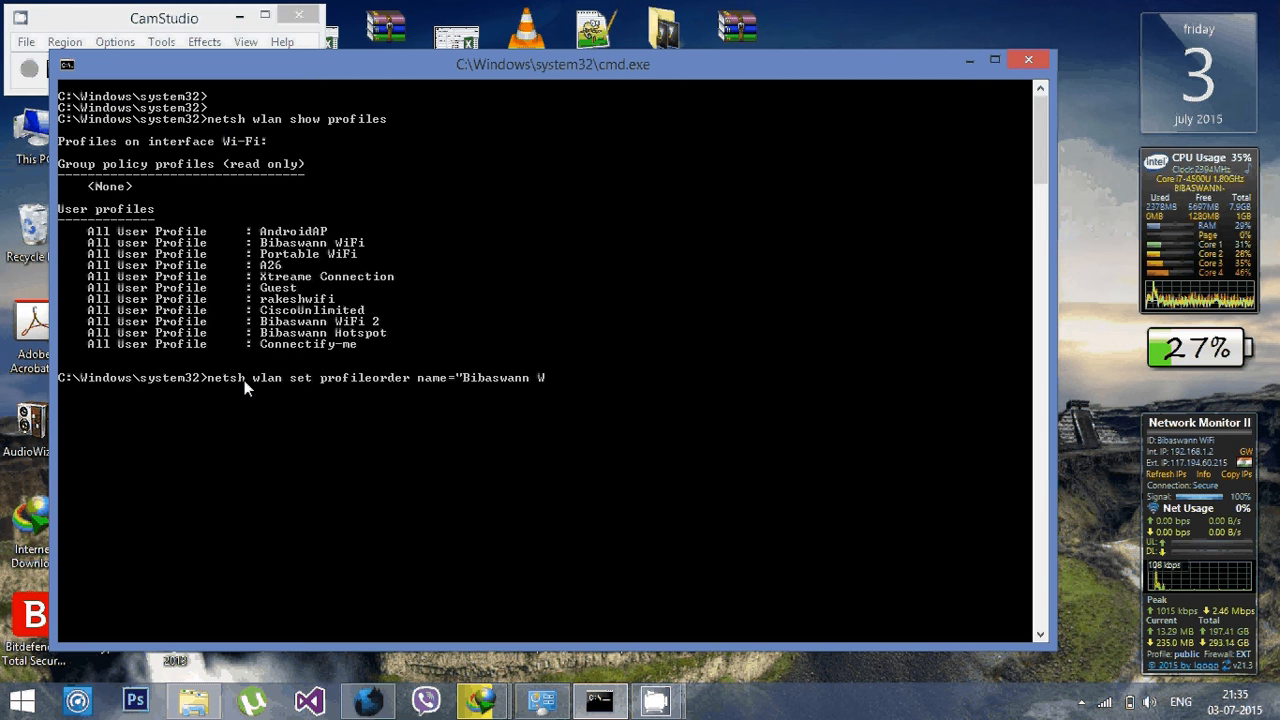
text(iFi")
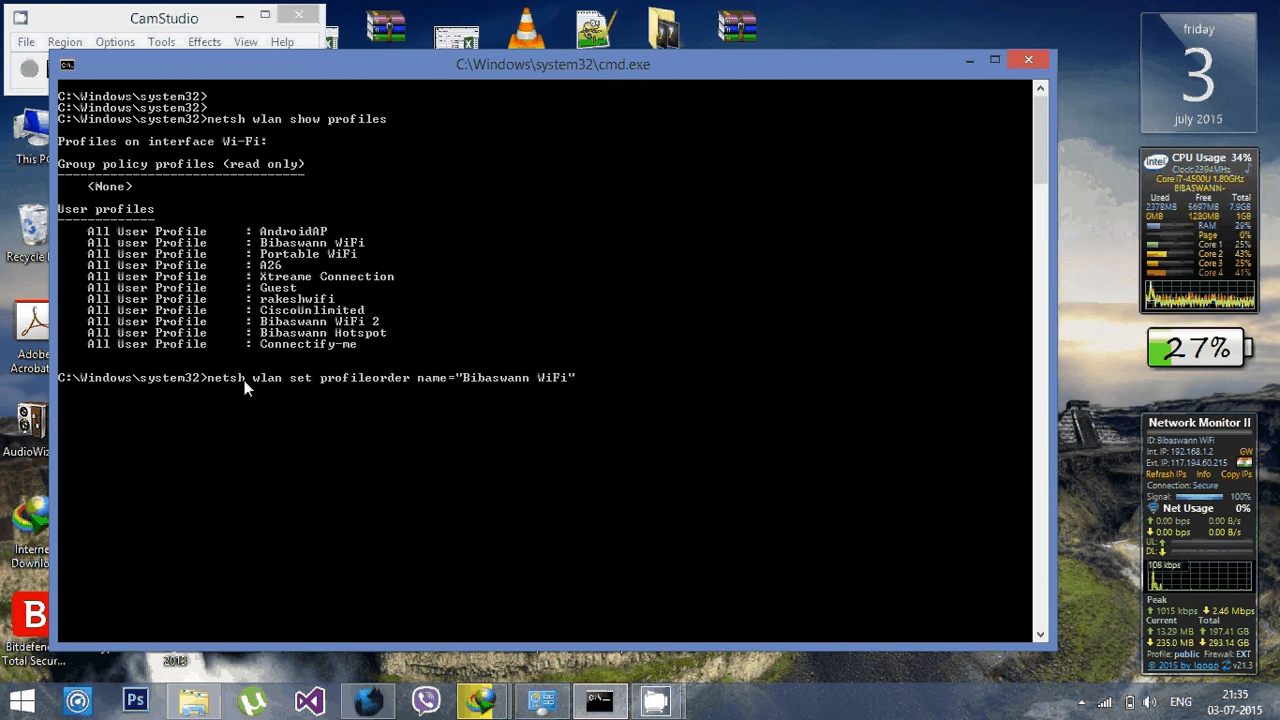
text(interface=")
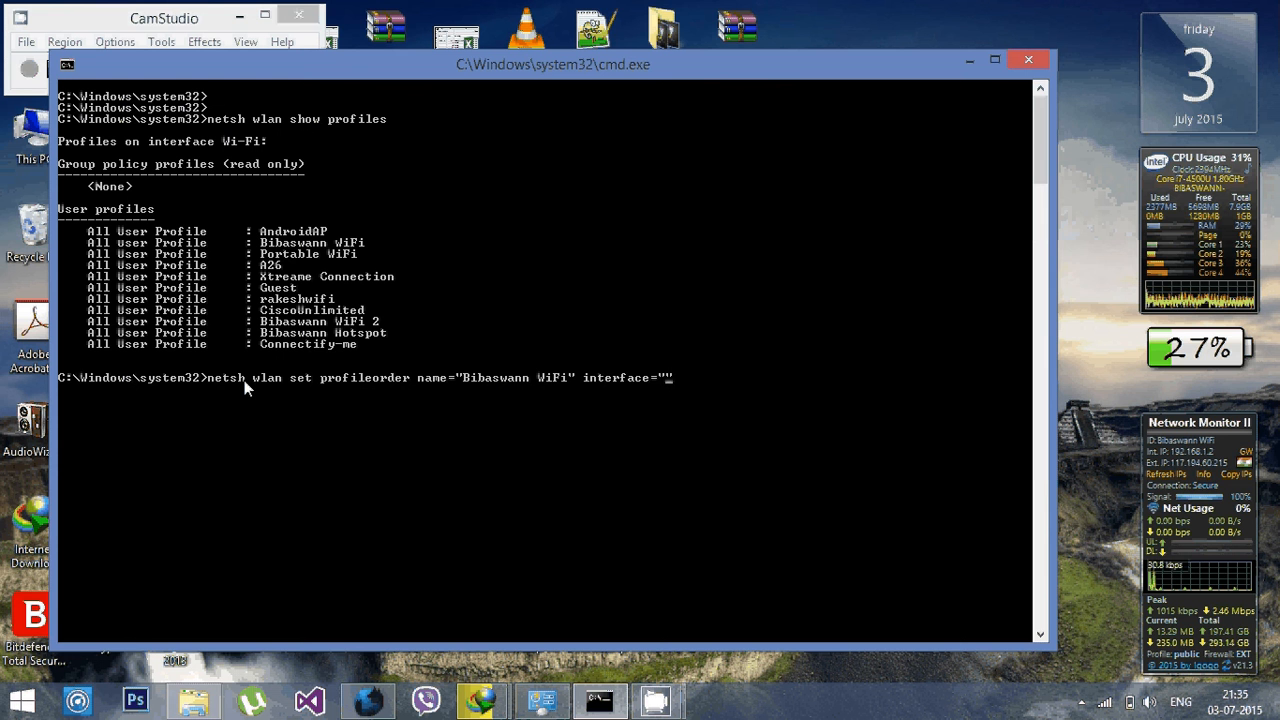
text(Wi-)
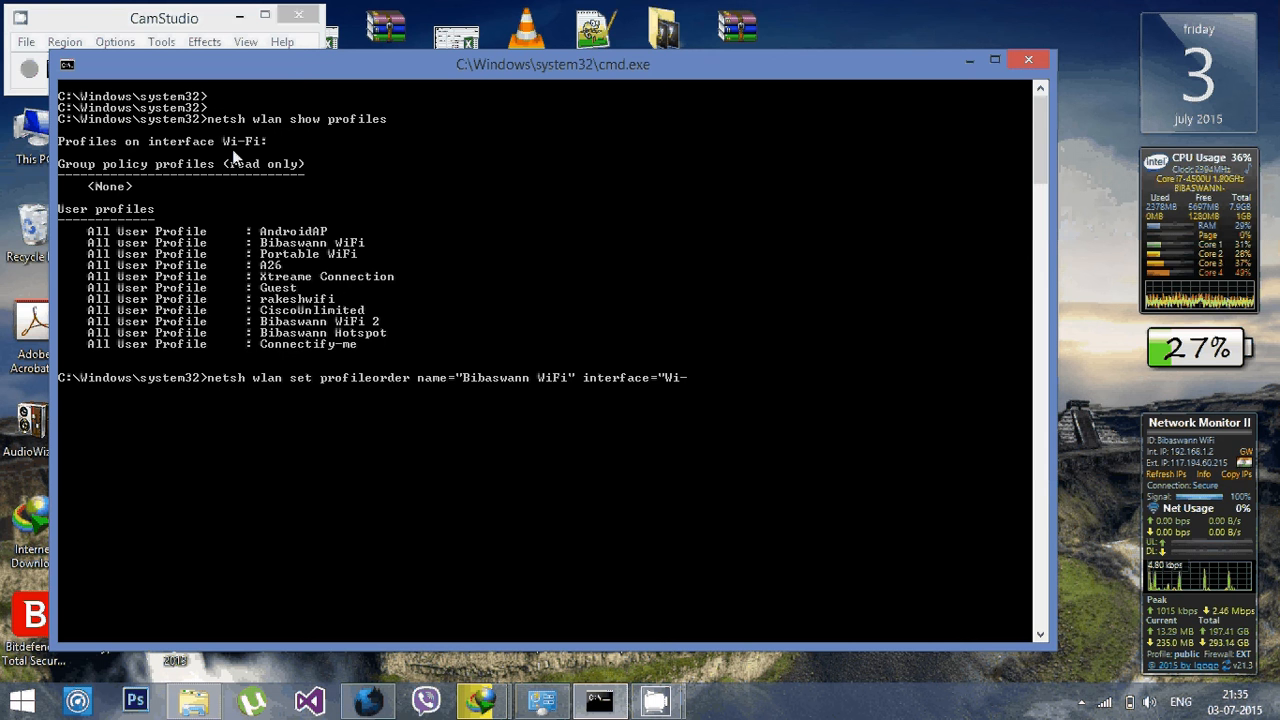
text(F)
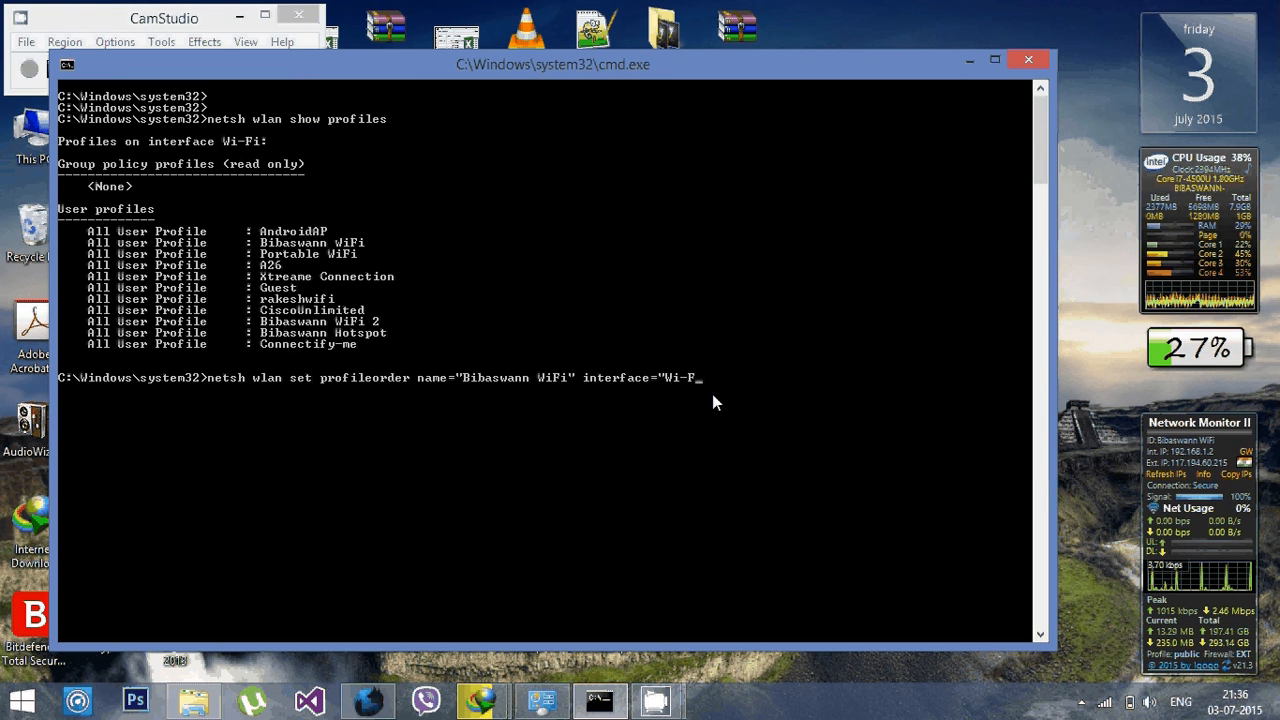
text(i")
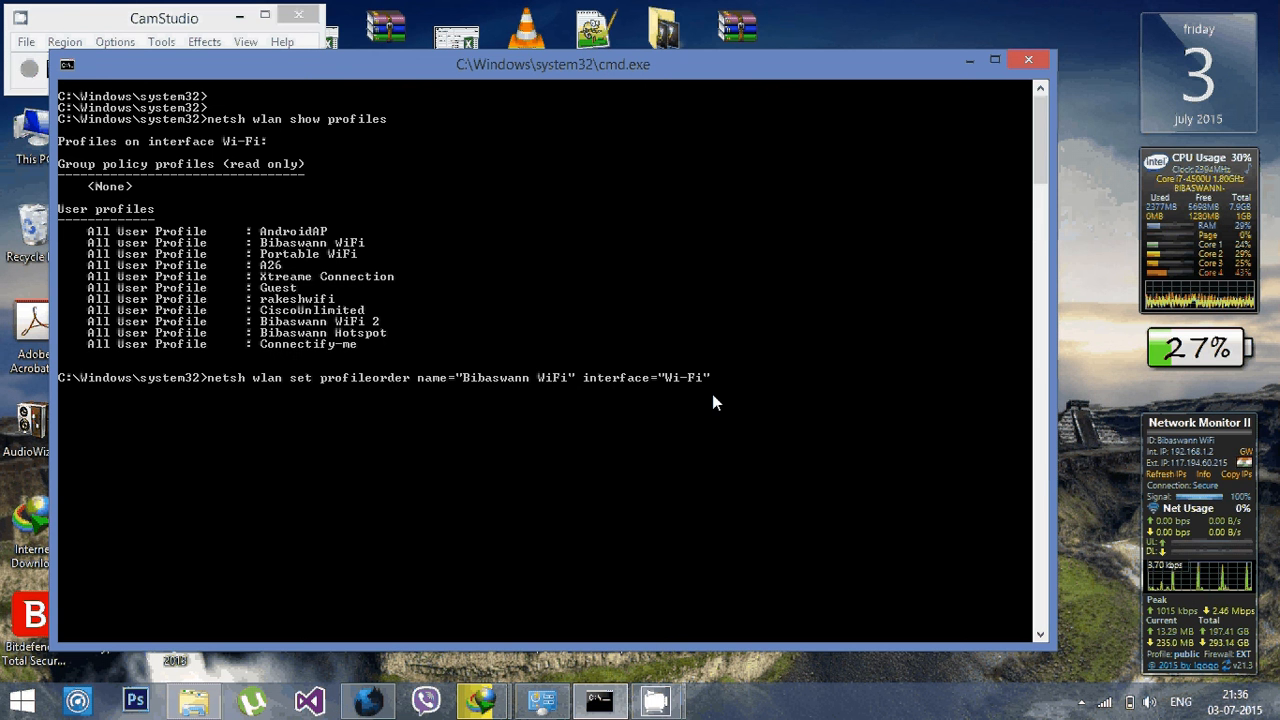
text(priority)
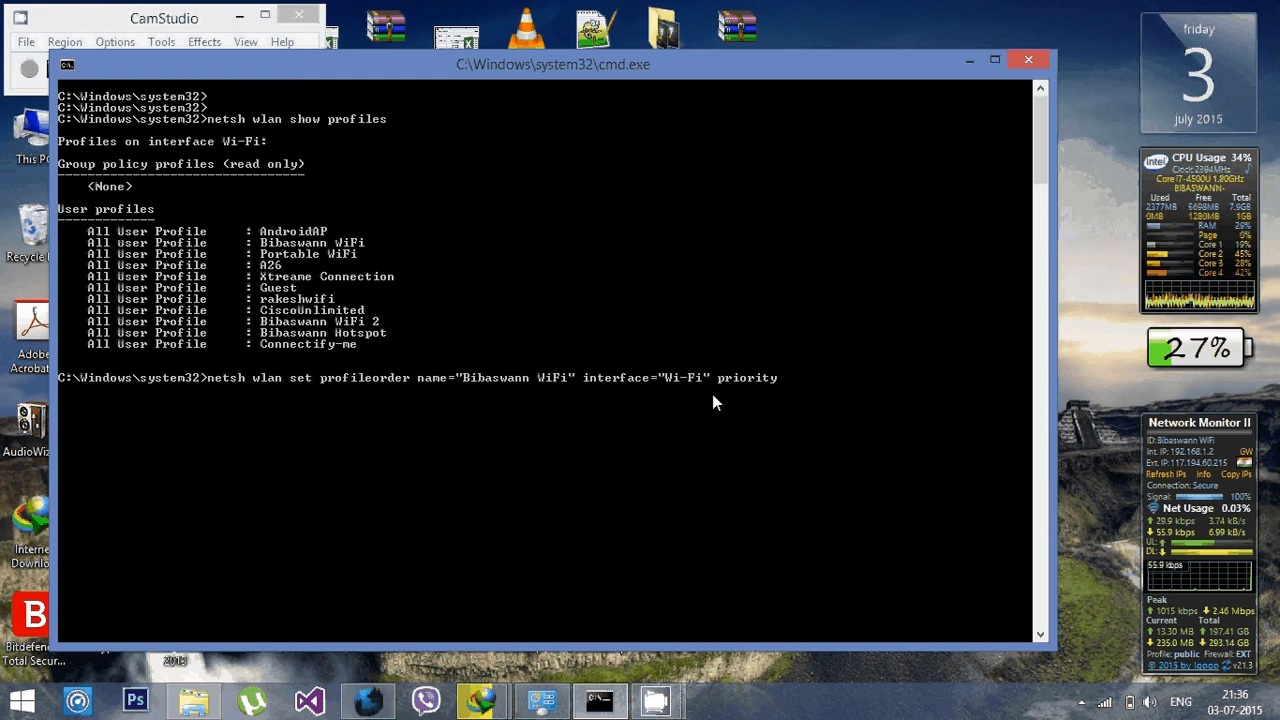
text(=1)
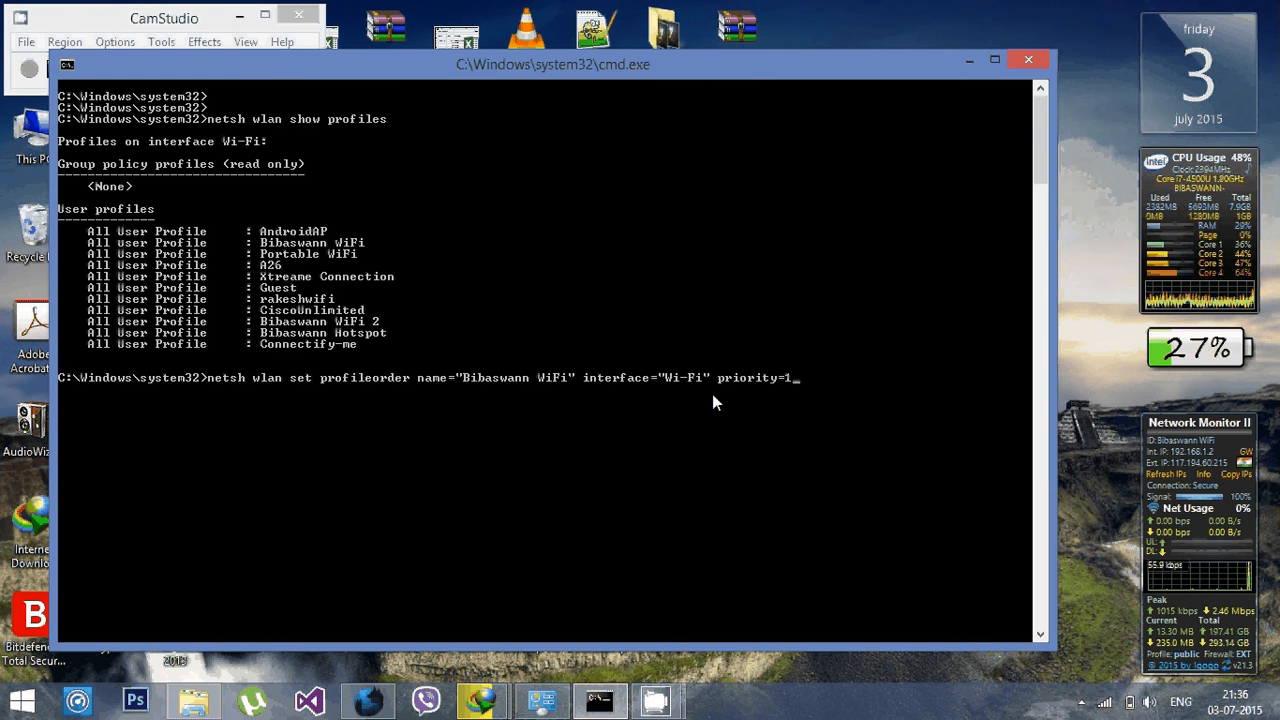
key(Enter)
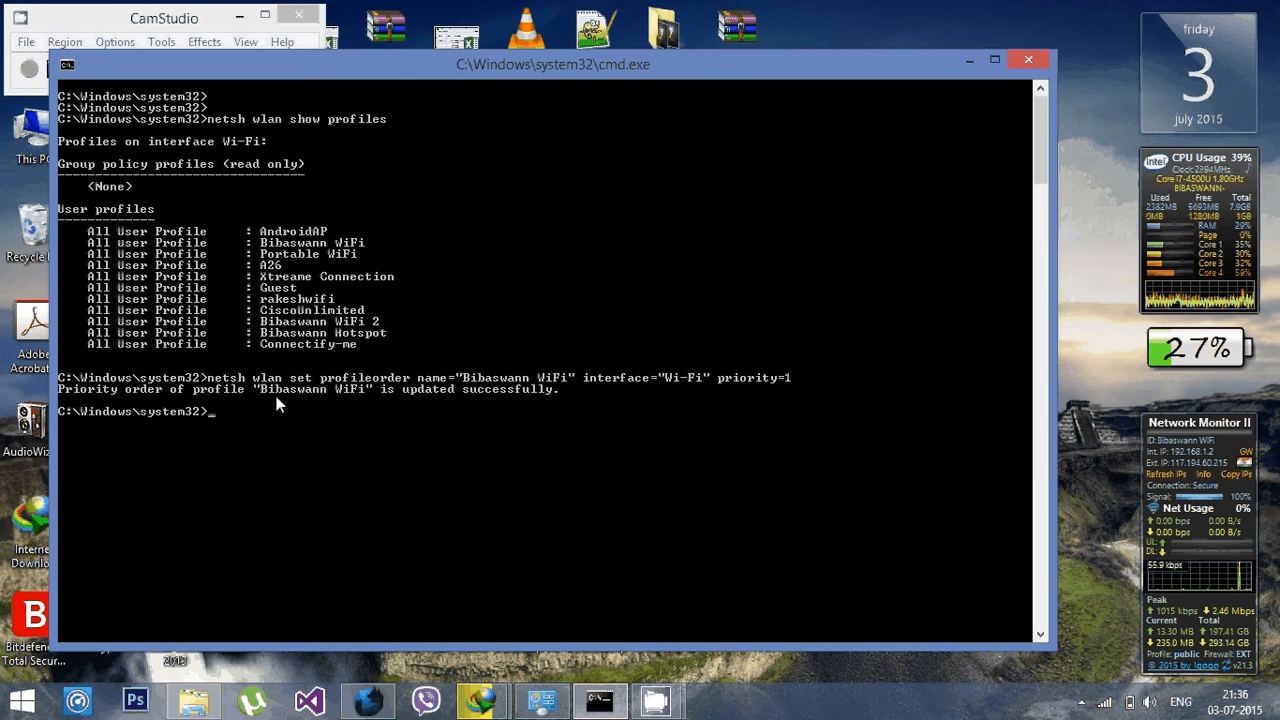
mouse_move(412, 420)
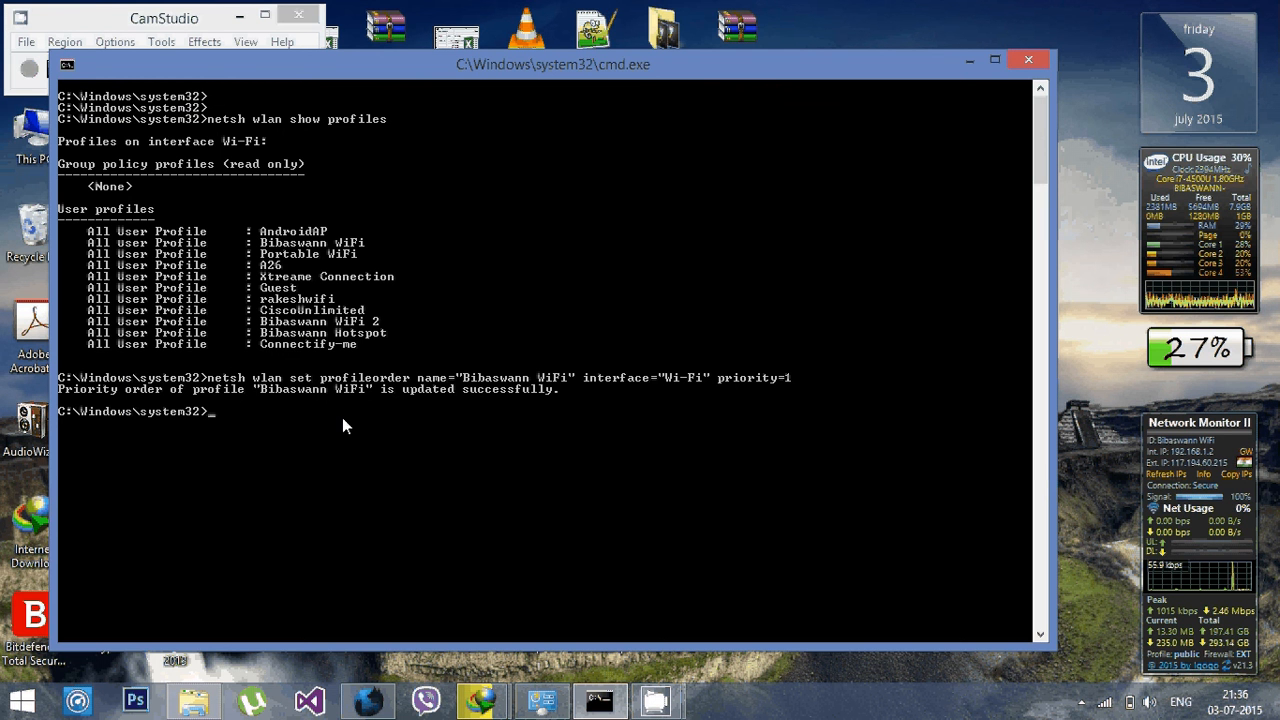
- Run netsh wlan show profiles again, now showing Bibaswann WiFi above AndroidAP
text(netsh wlan show profiles)
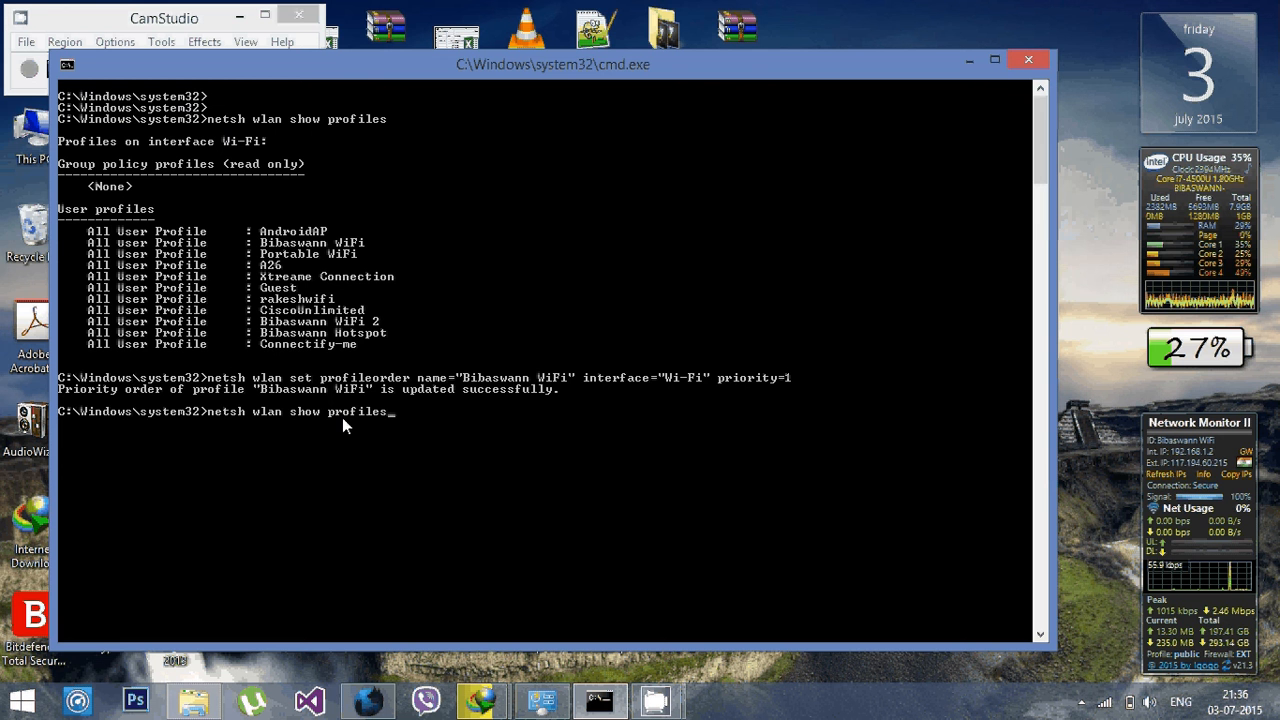
key(Return)
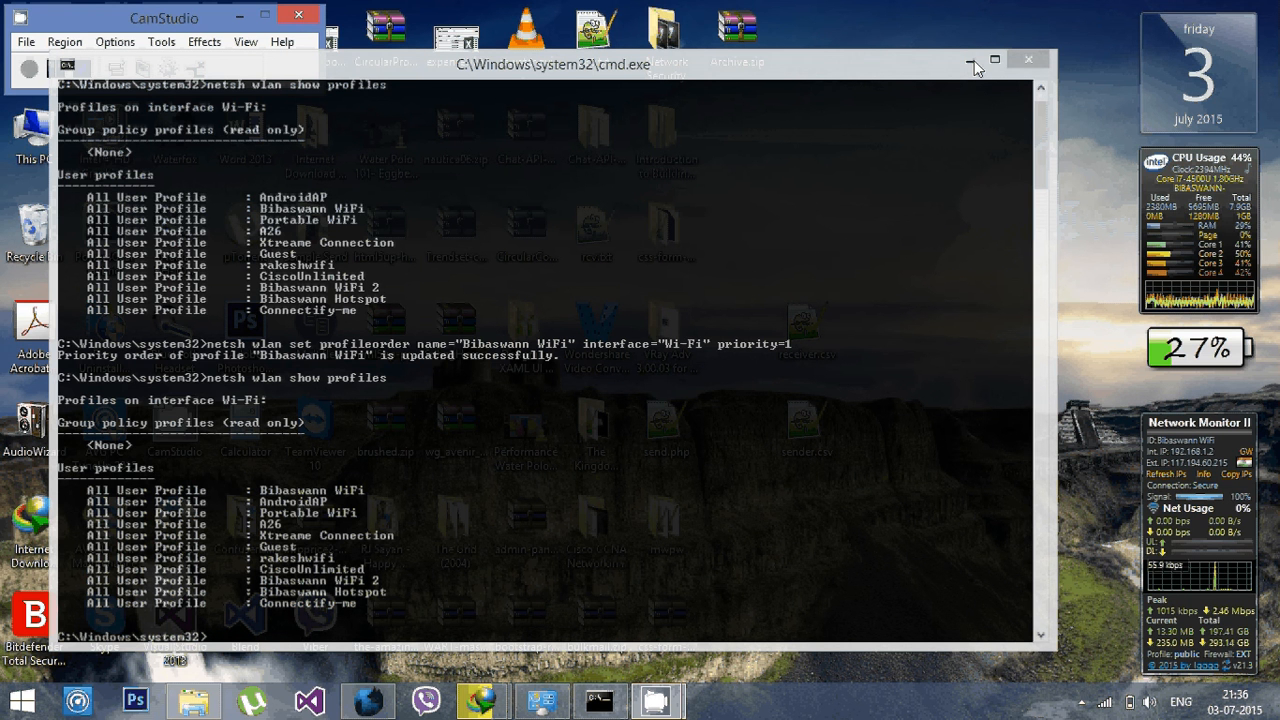
click(552, 64)
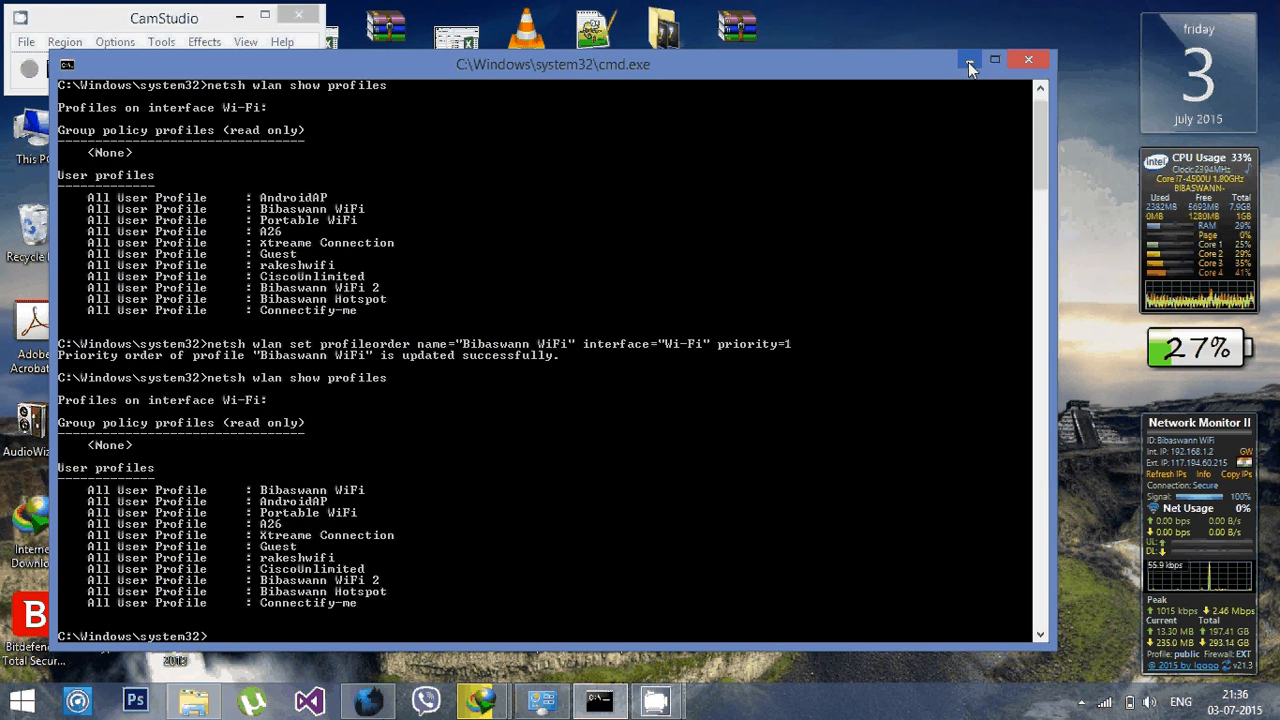